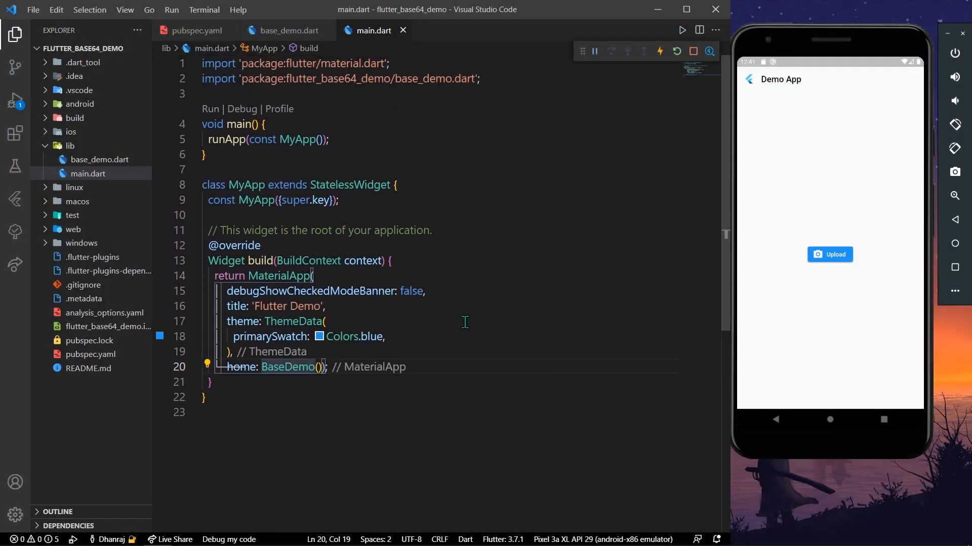
Step: Switch to base_demo.dart and review its image-picker widget and build method
scroll("down", 3)
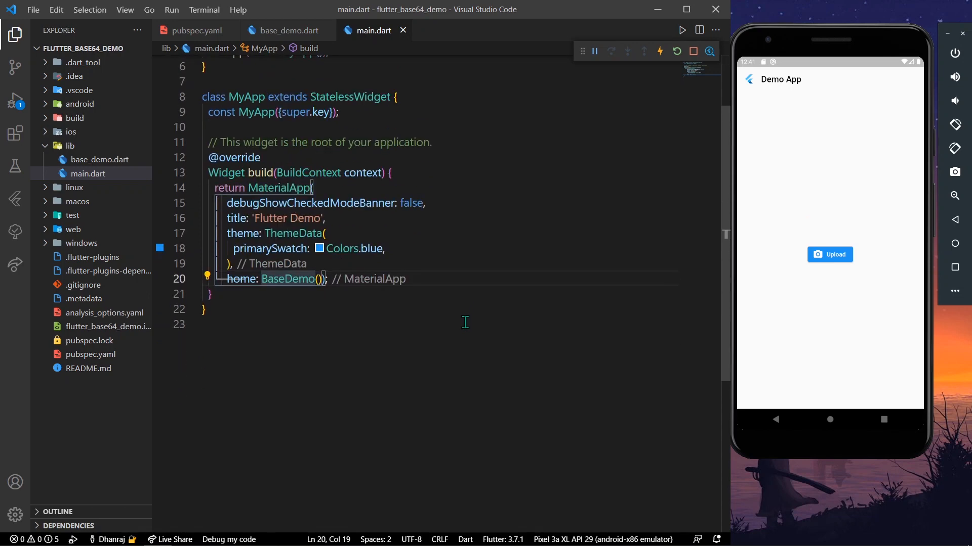
scroll("up", 3)
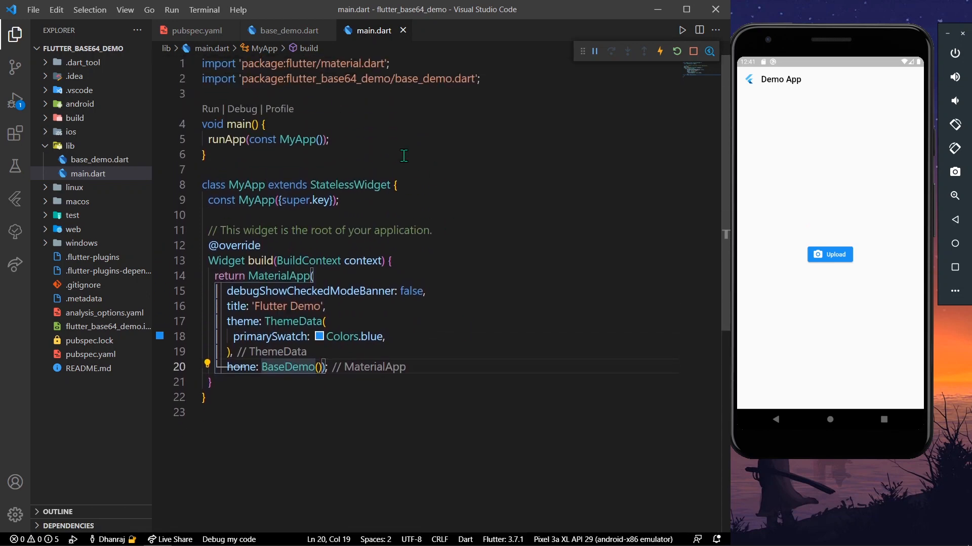
left_click(285, 30)
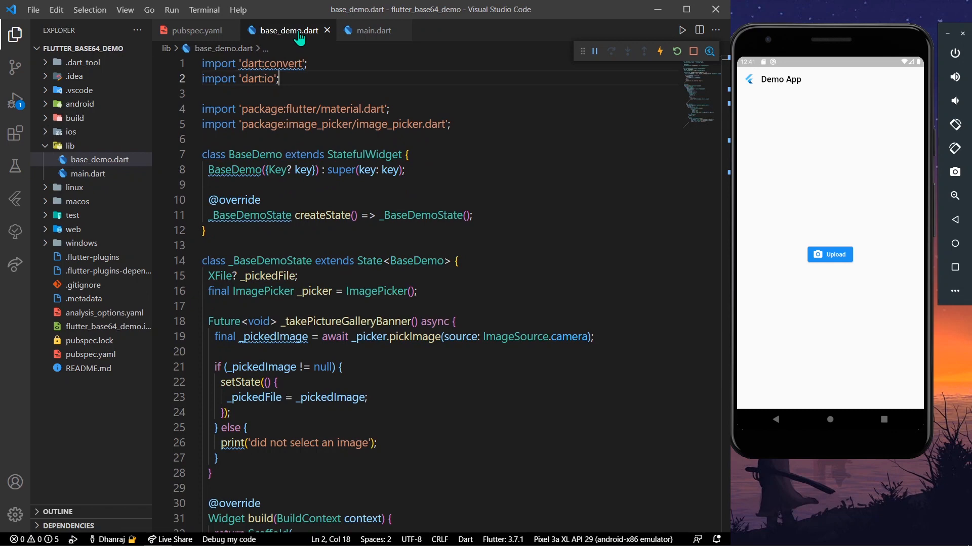
scroll("down", 3)
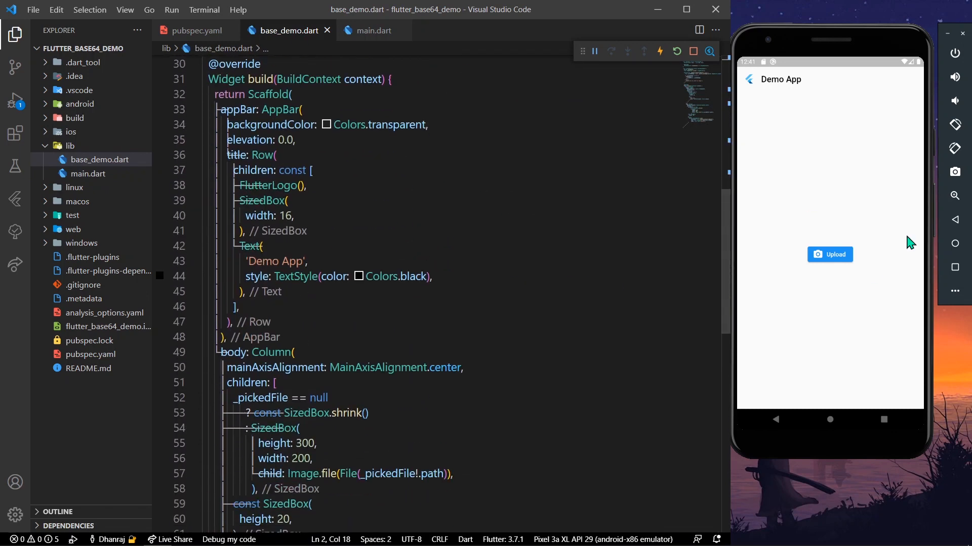
mouse_move(838, 287)
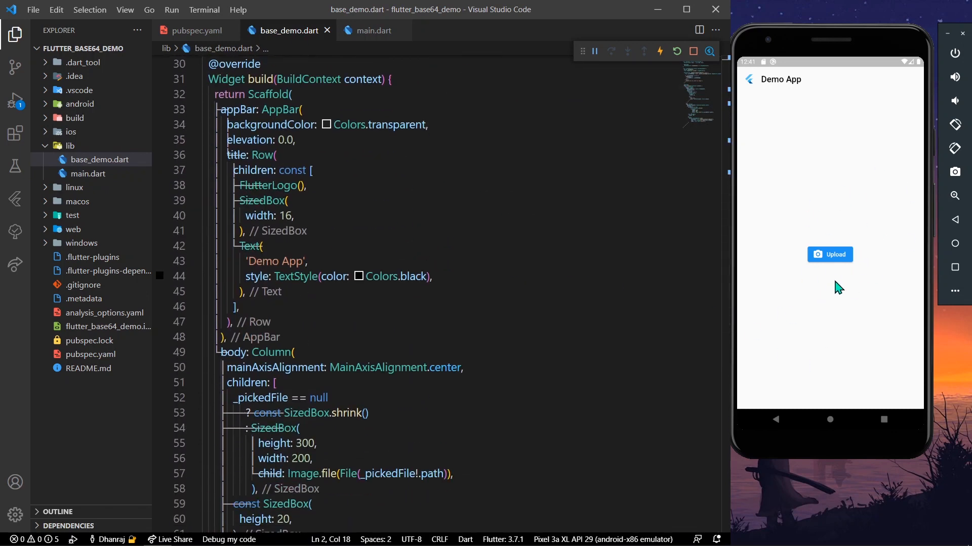
scroll("down", 3)
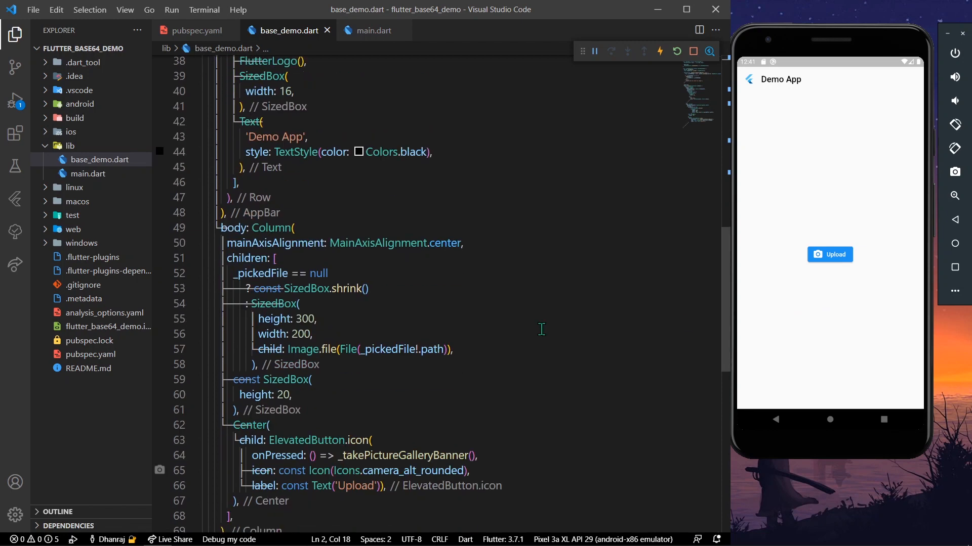
mouse_move(541, 440)
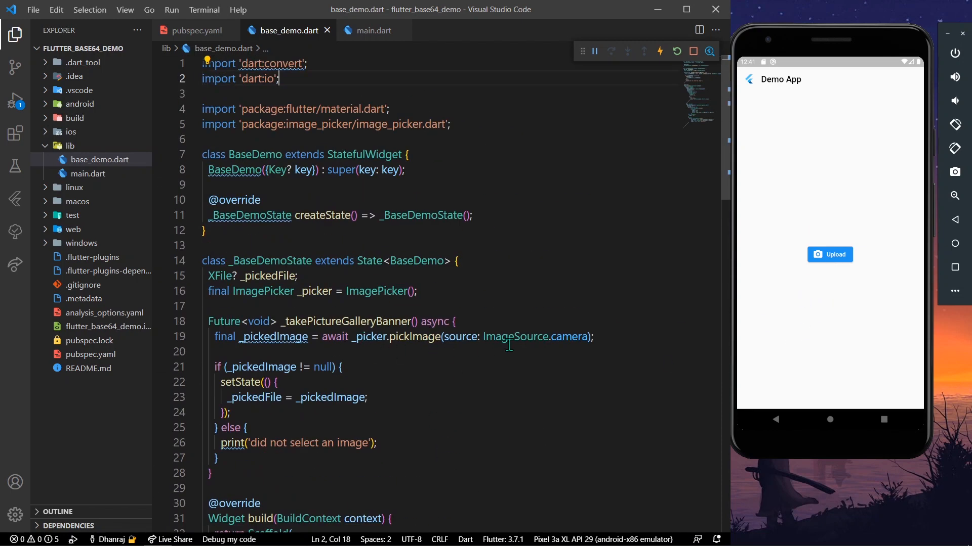
scroll("down", 3)
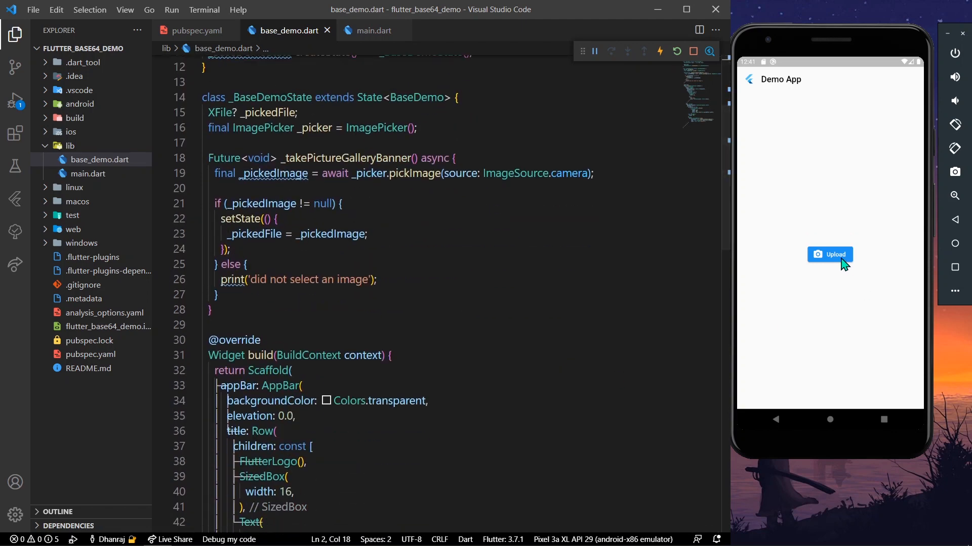
Step: Take a photo of the room with the emulator camera and accept it
left_click(830, 254)
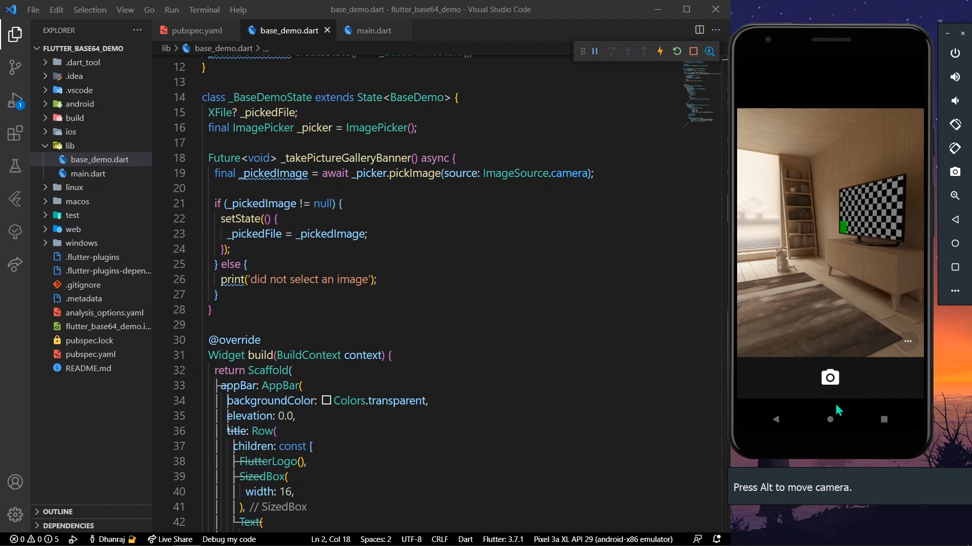
left_click(829, 378)
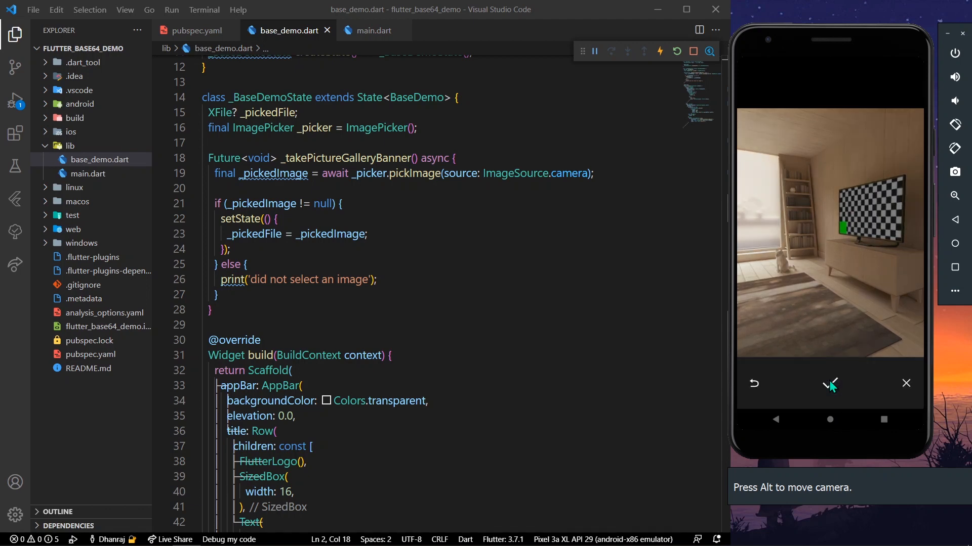
left_click(830, 384)
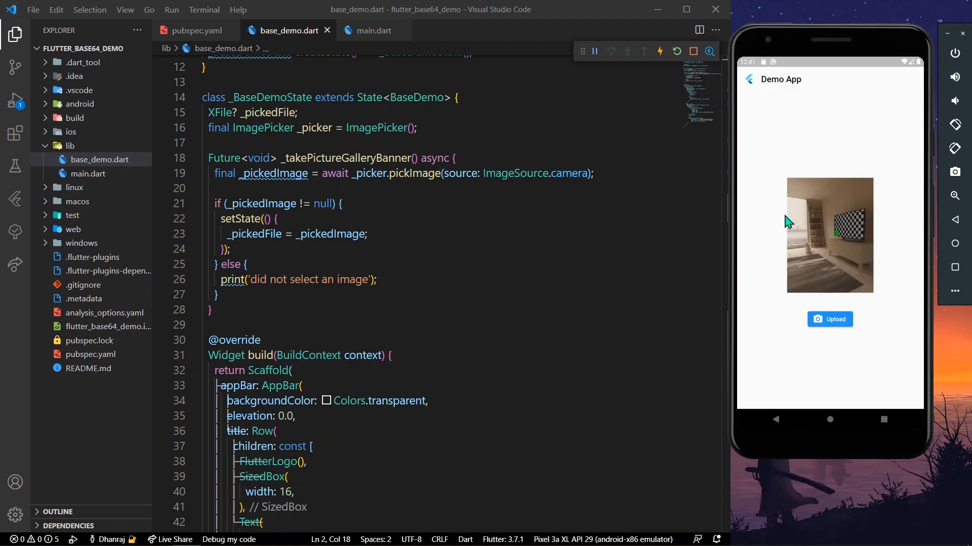
scroll("down", 3)
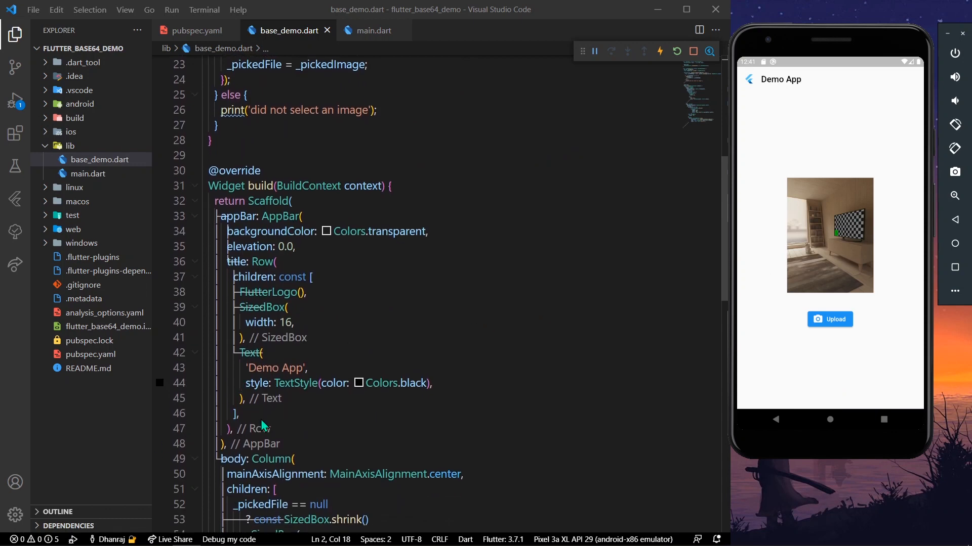
scroll("up", 3)
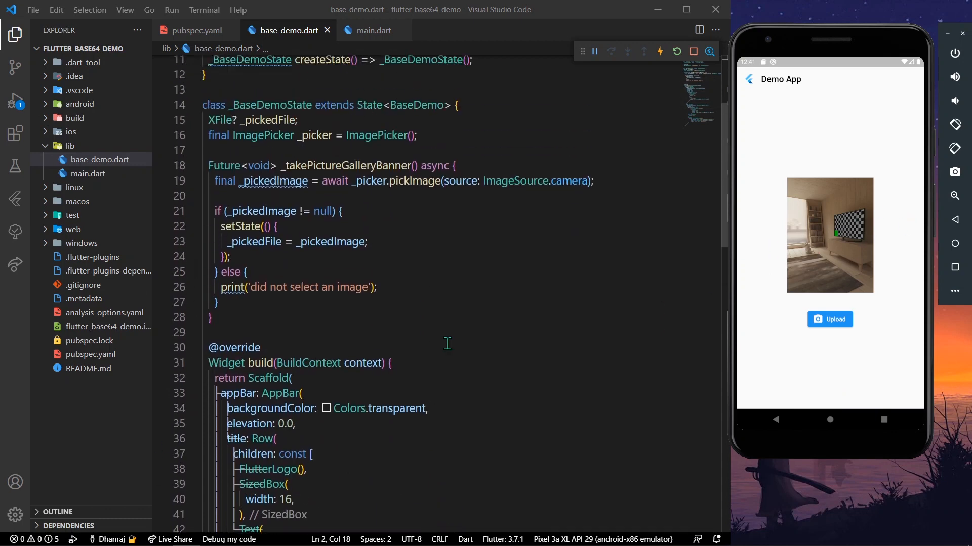
scroll("down", 3)
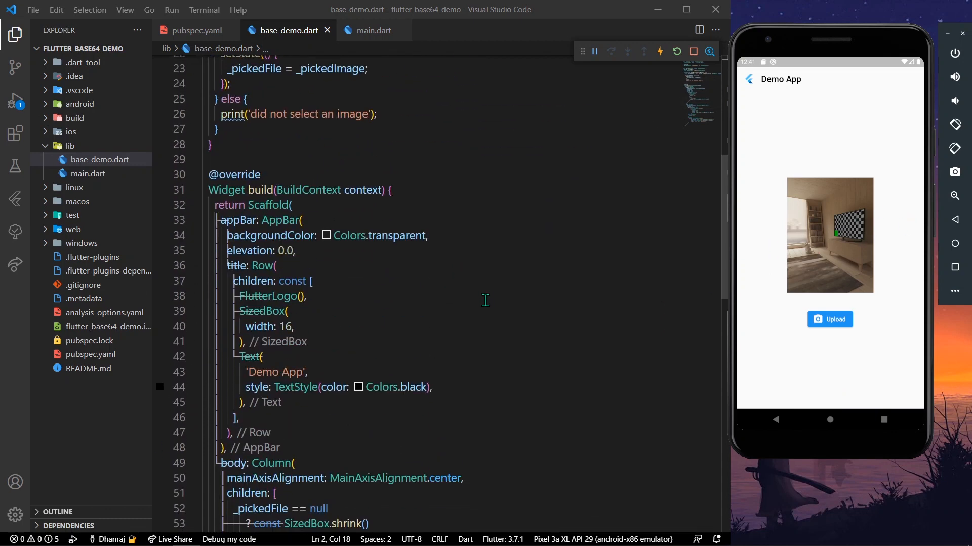
scroll("down", 3)
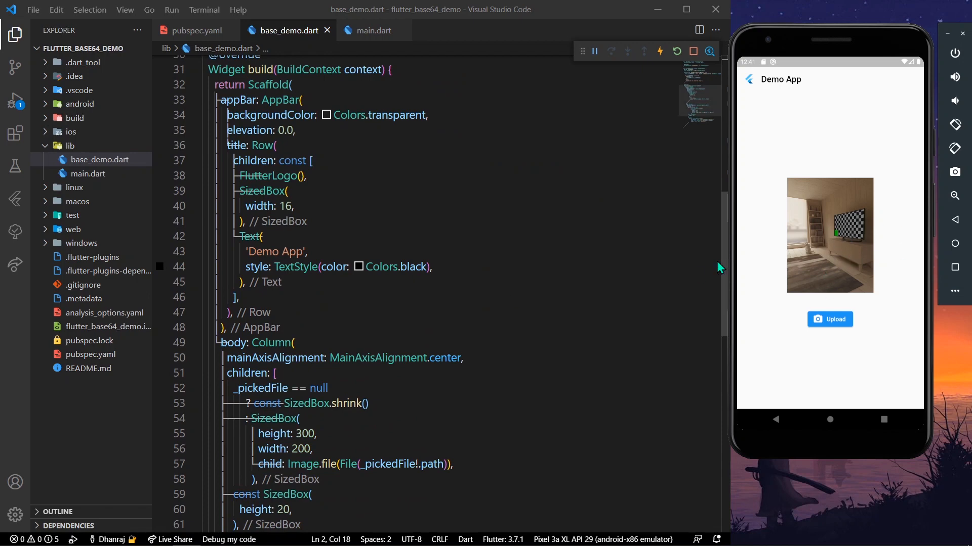
scroll("up", 3)
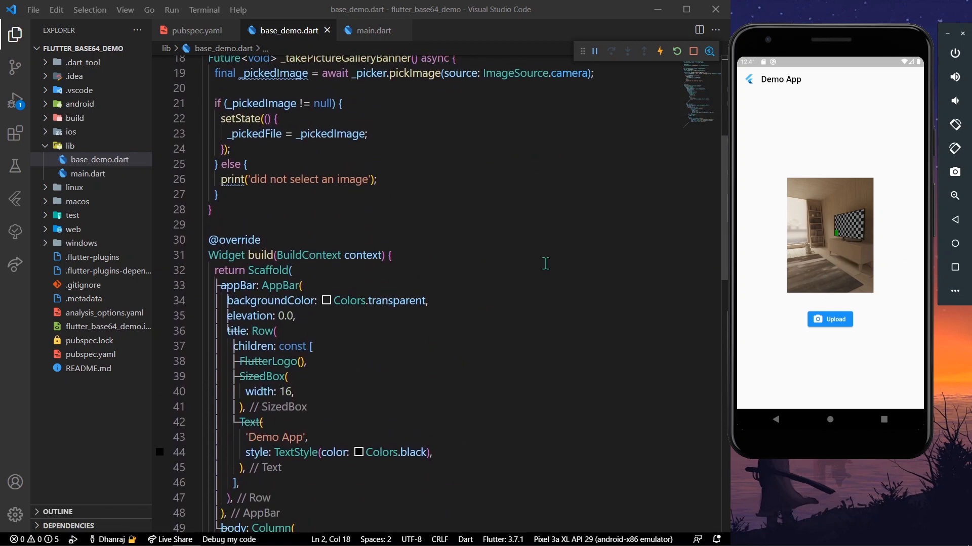
scroll("up", 3)
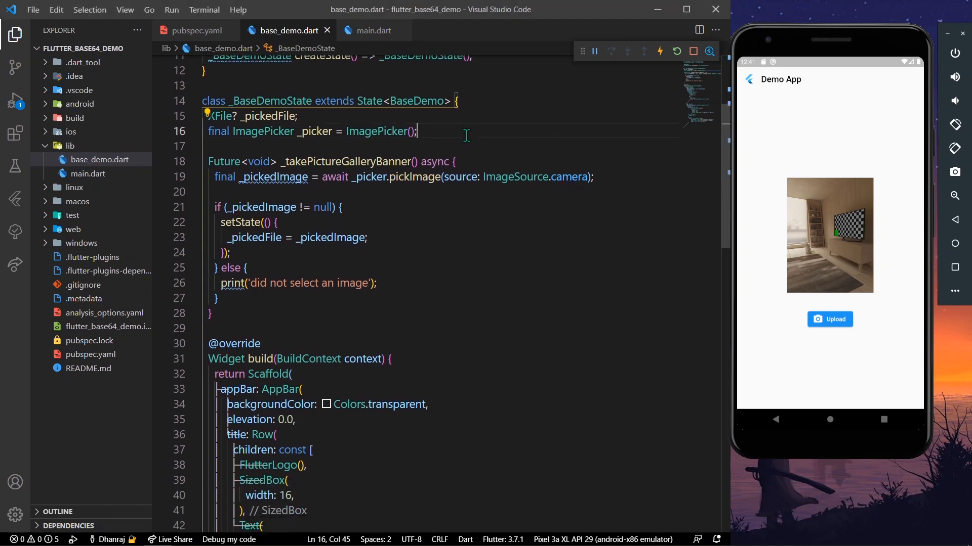
Step: Declare 'String? base64String;' under _picker and add a blank line after setState
type("String base")
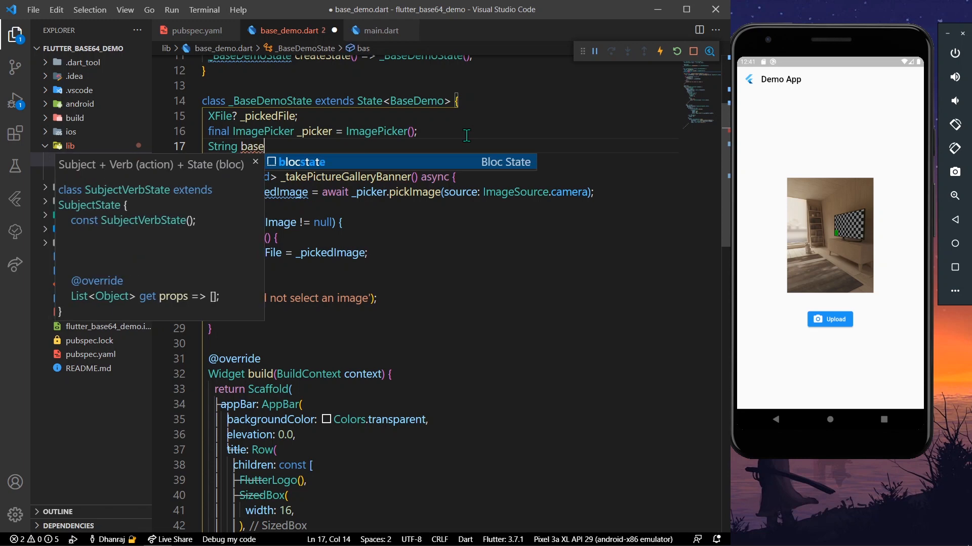
key("Escape")
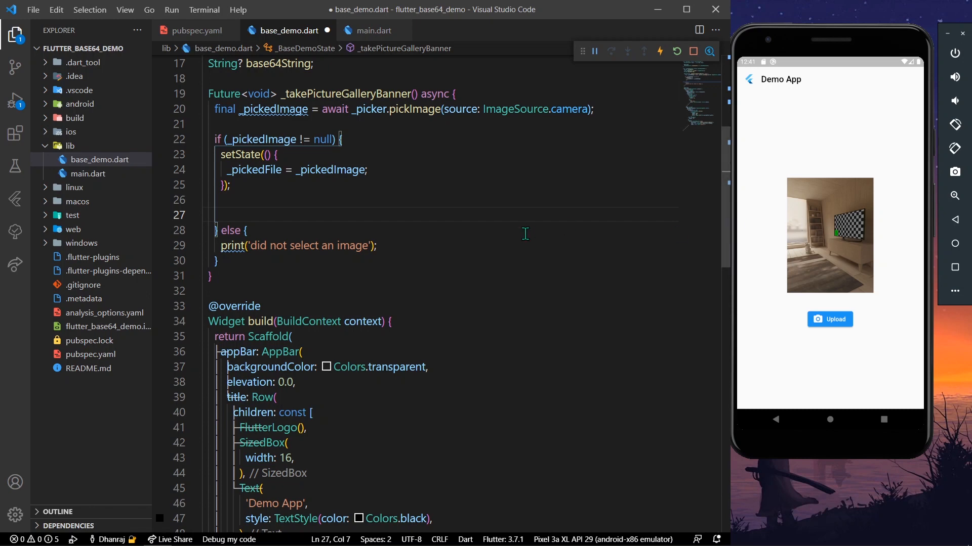
scroll("up", 3)
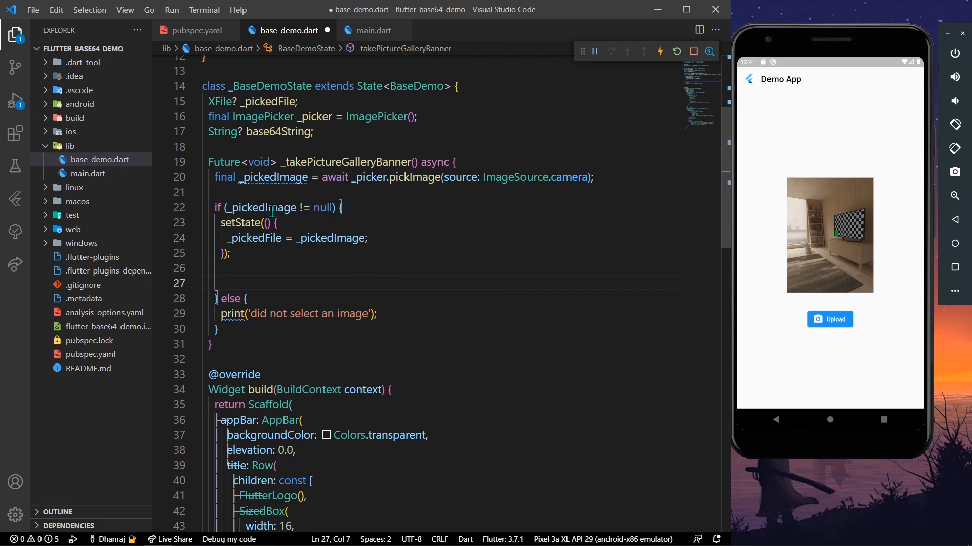
Step: Add 'List<int> imageBytes = File(_pickedFile!.path).readAsBytesSync();' on line 27
left_click(347, 267)
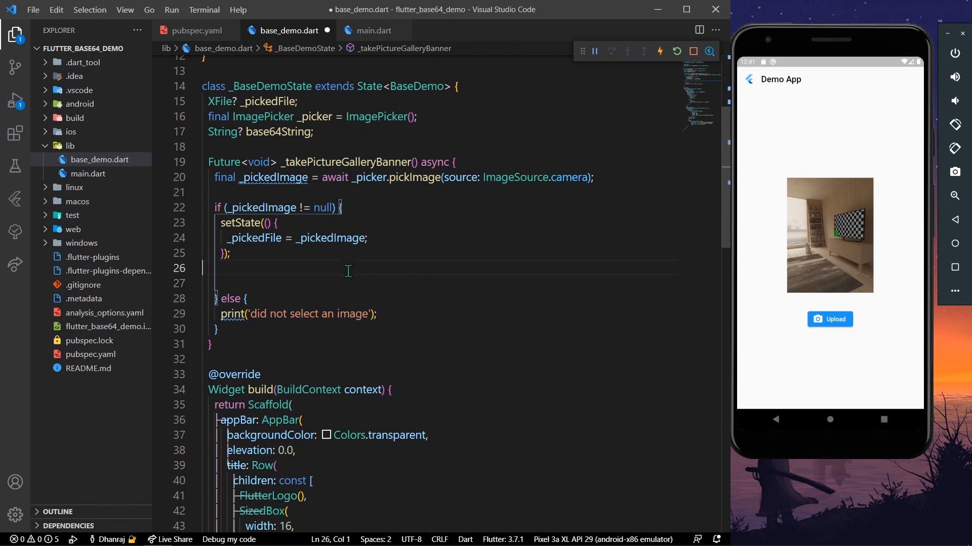
type("List<int>")
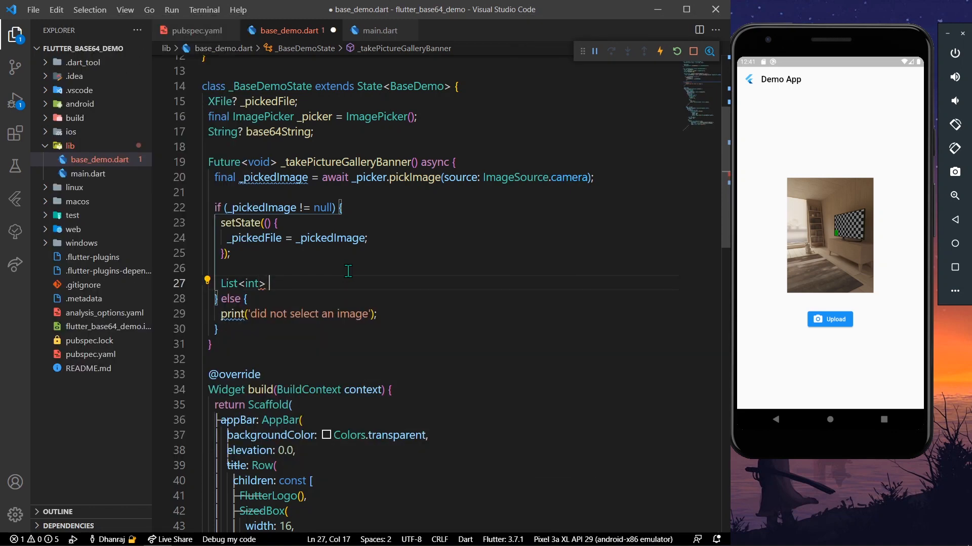
type("imageBytes")
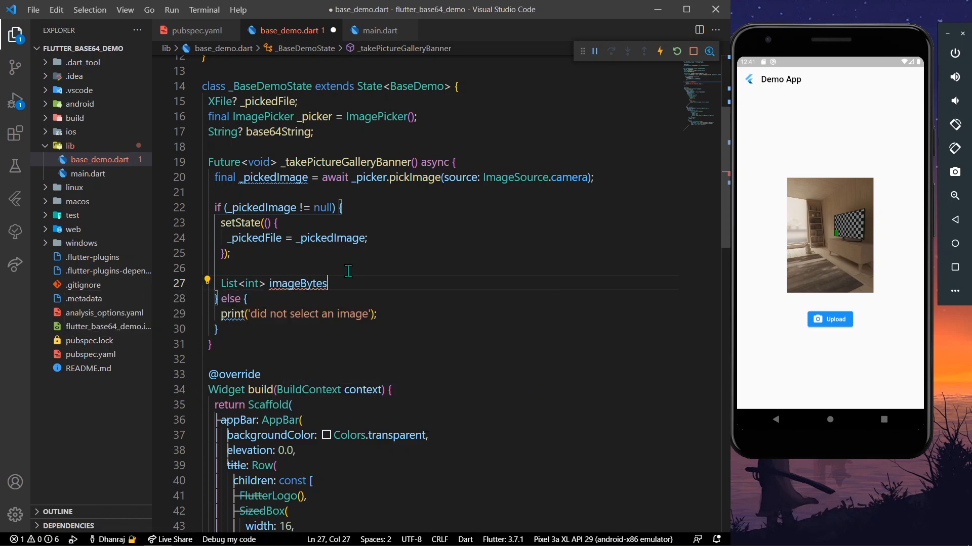
type("=")
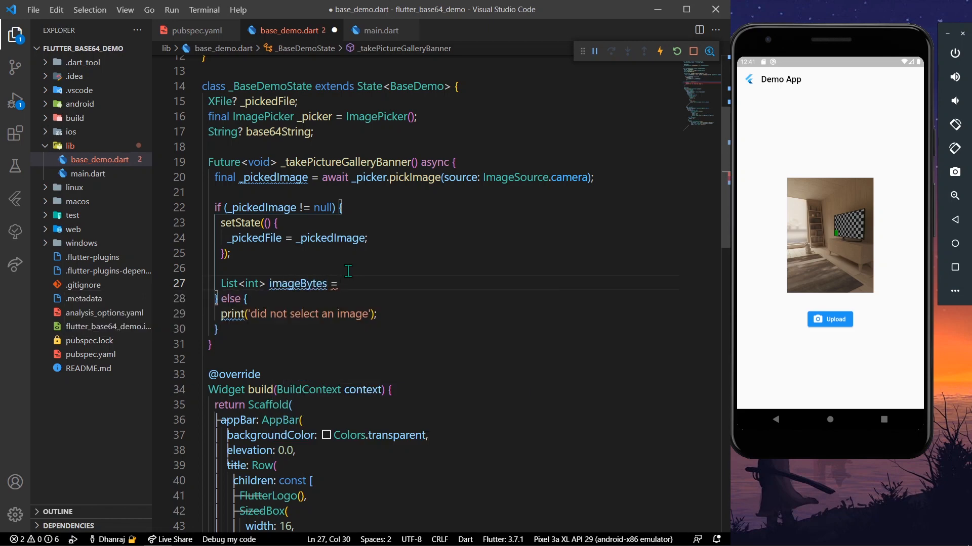
type("File(path")
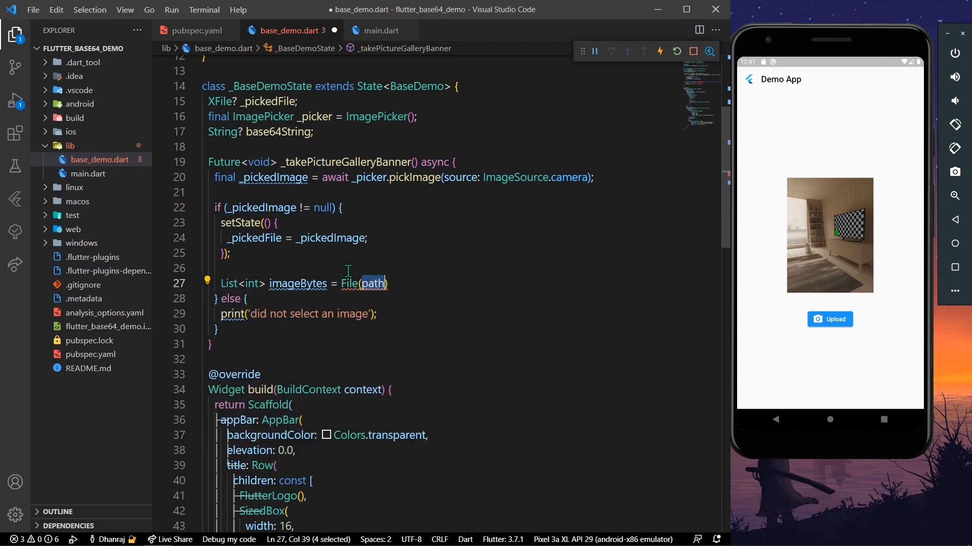
mouse_move(373, 284)
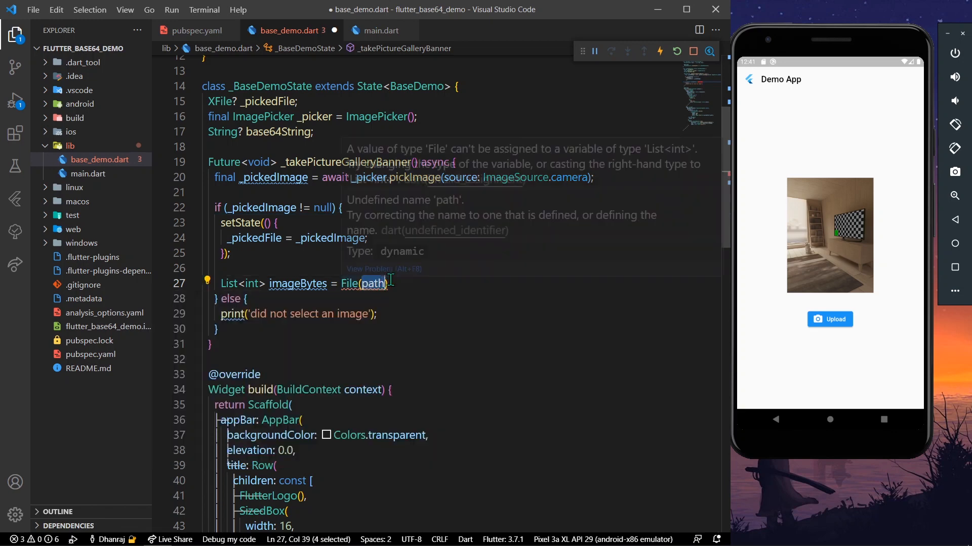
type("_pickedFile")
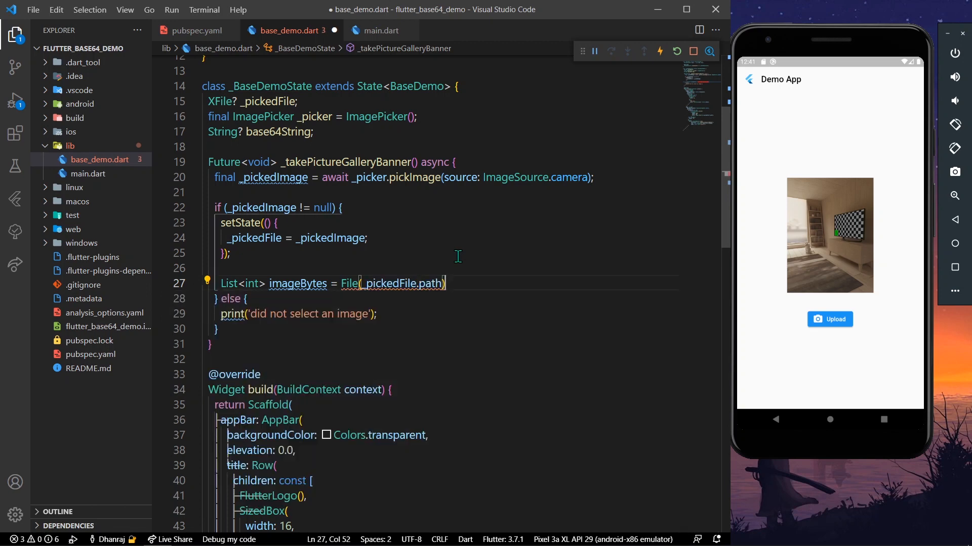
type(".readAsBytesSync();")
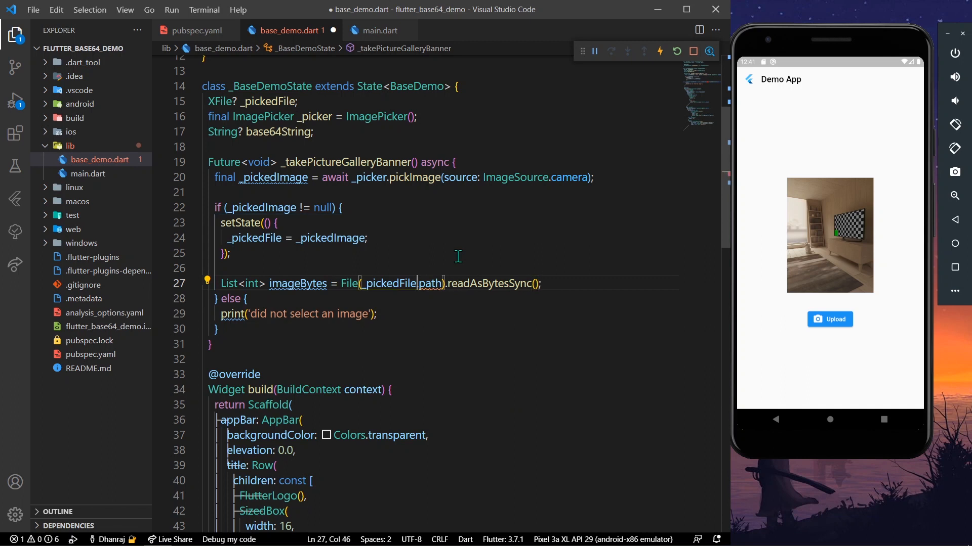
type("!")
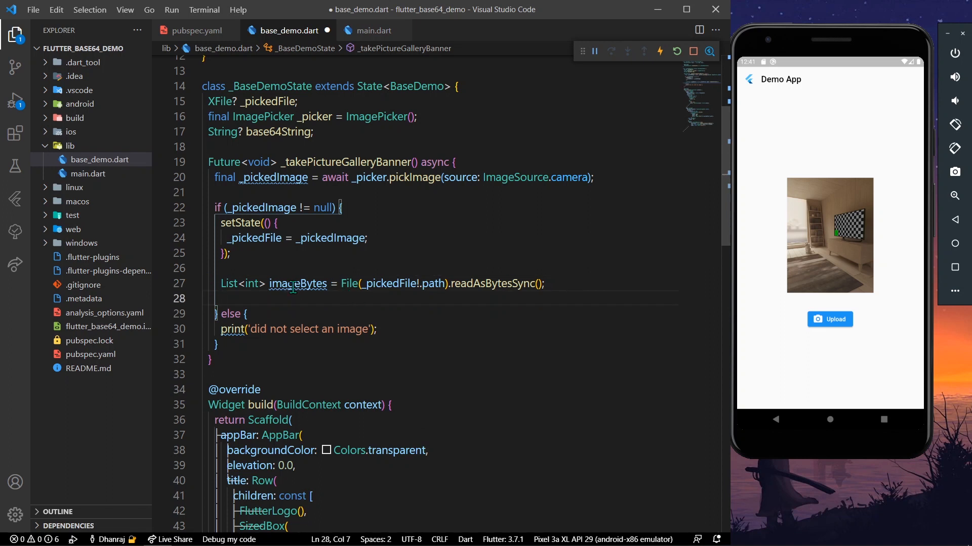
Step: Add 'base64String = base64Encode(imageBytes);' on line 28, then save and hot reload
scroll("down", 3)
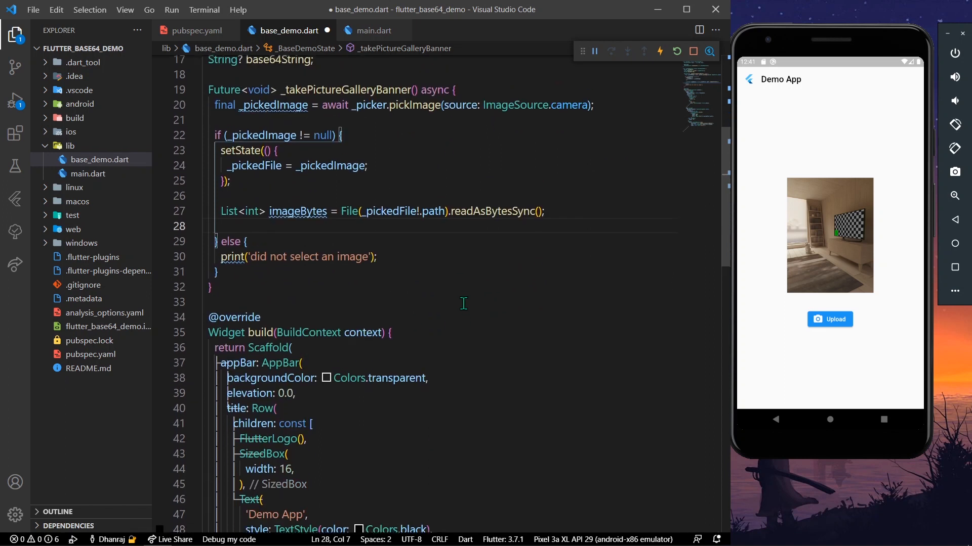
type("base64String")
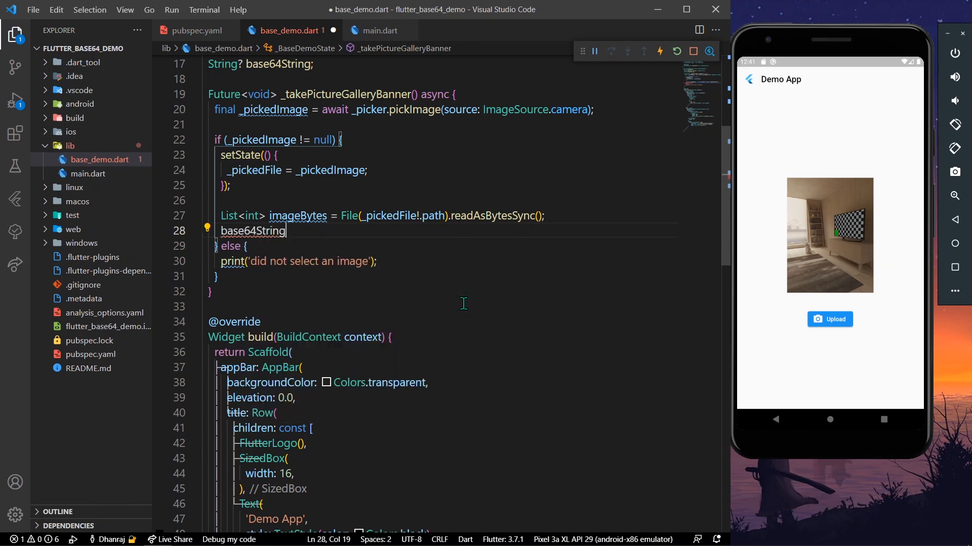
type("=")
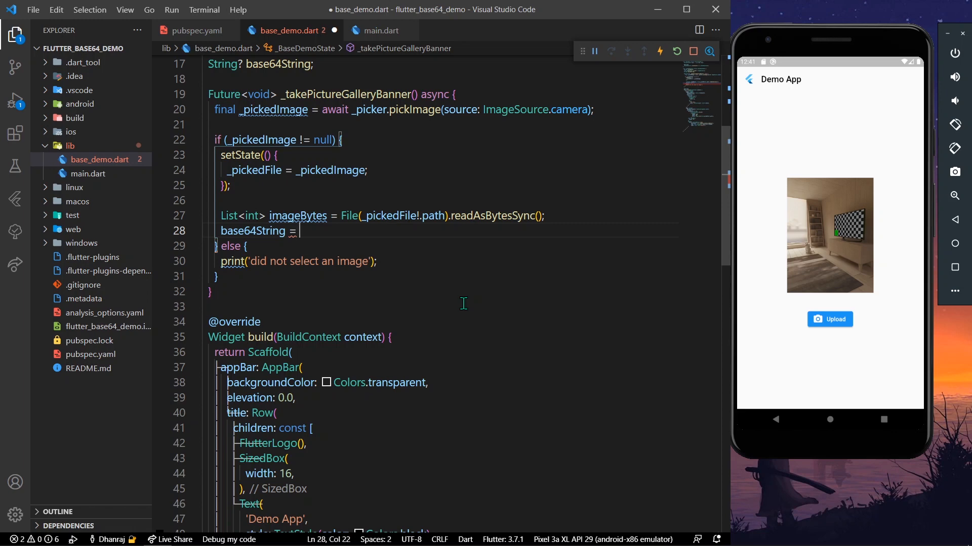
type("base64Encode(bytes")
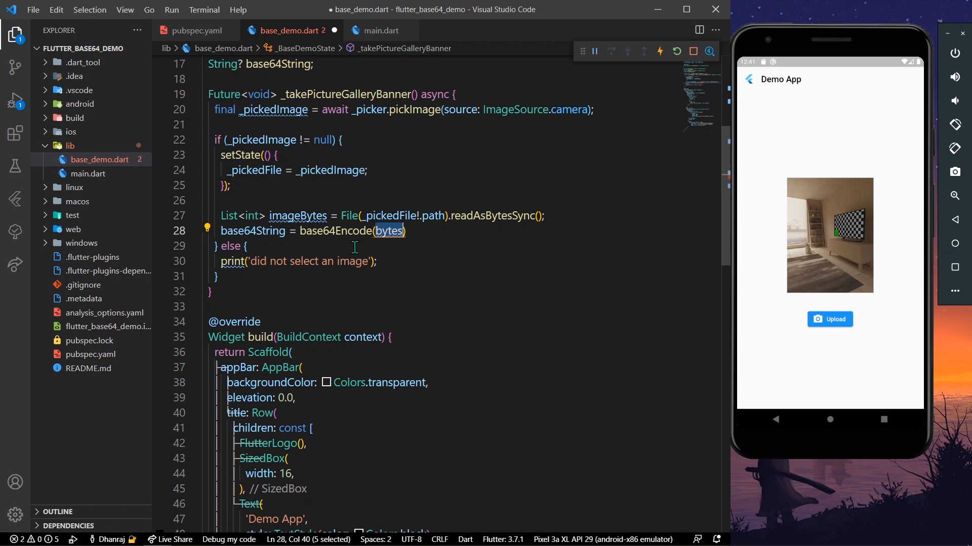
scroll("down", 3)
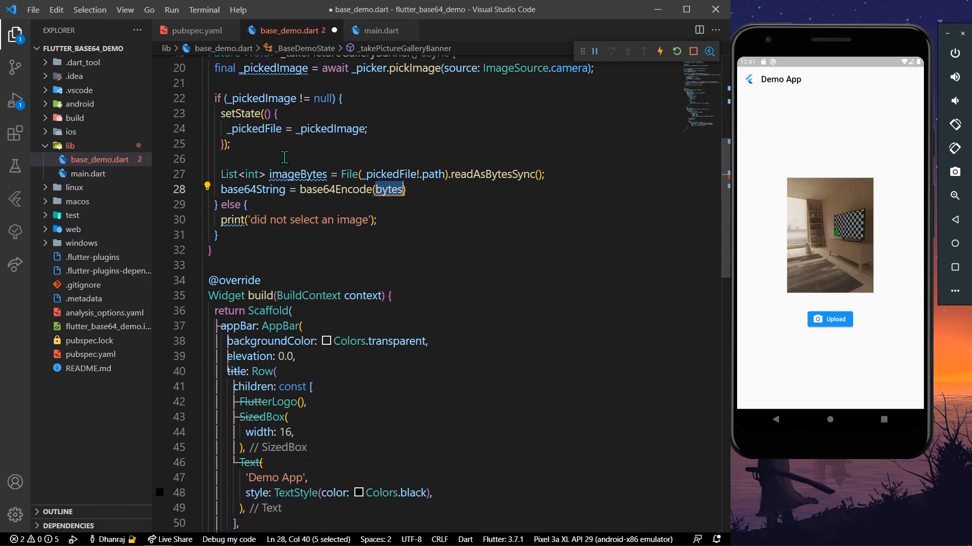
type("imageB")
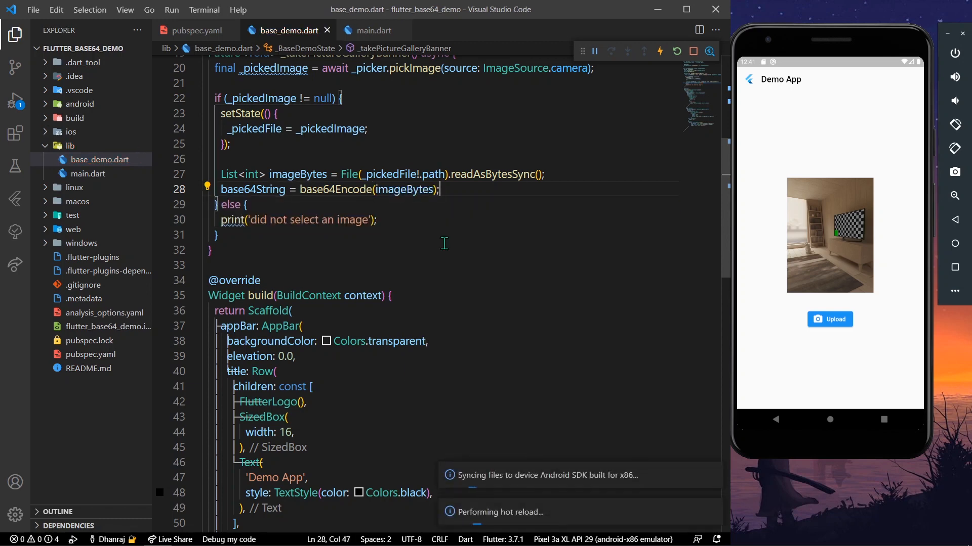
scroll("up", 3)
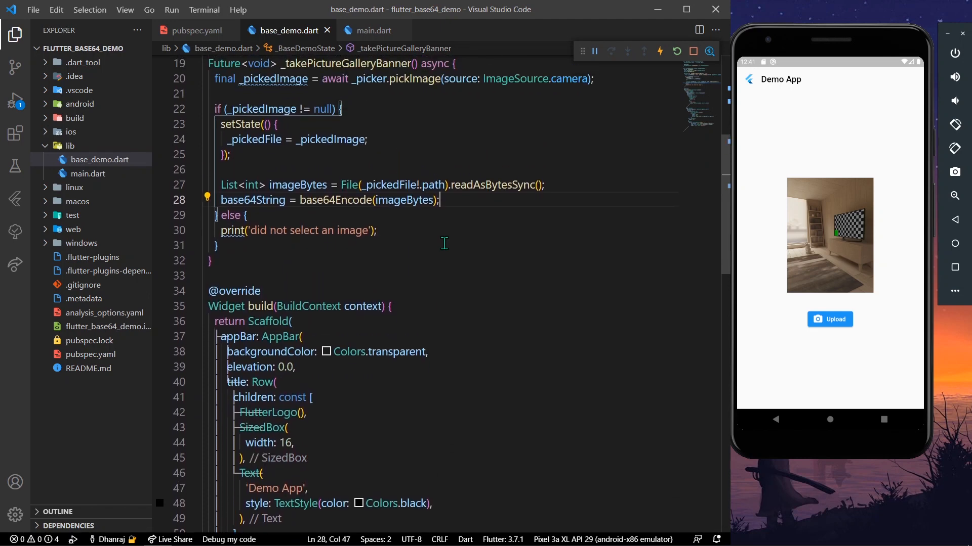
Step: Add 'debugPrint(base64String);' on line 29 and save the file
key("Enter")
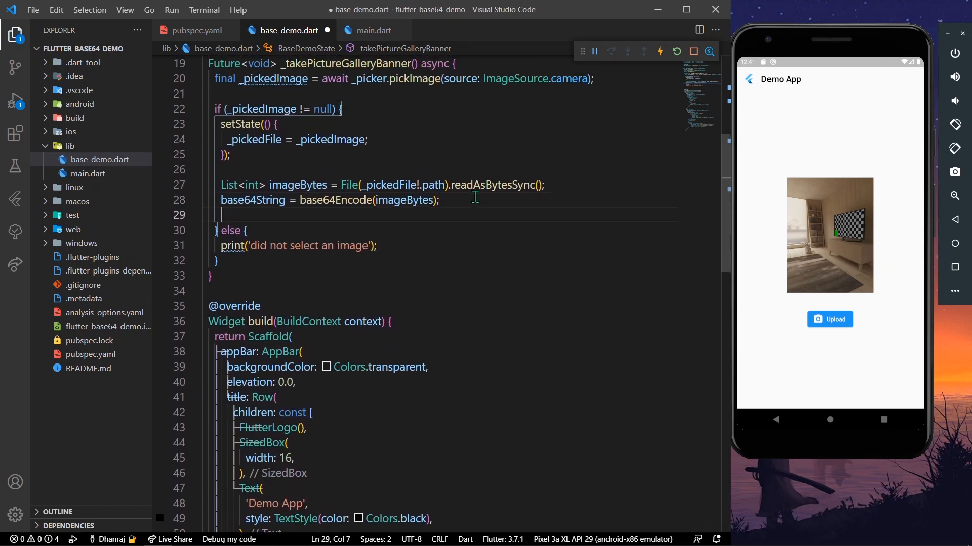
type("du")
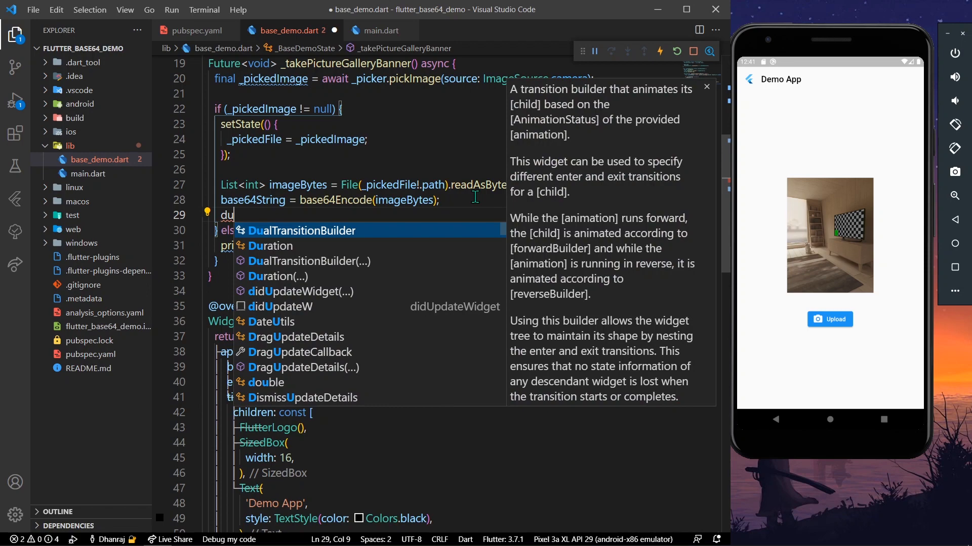
type("by")
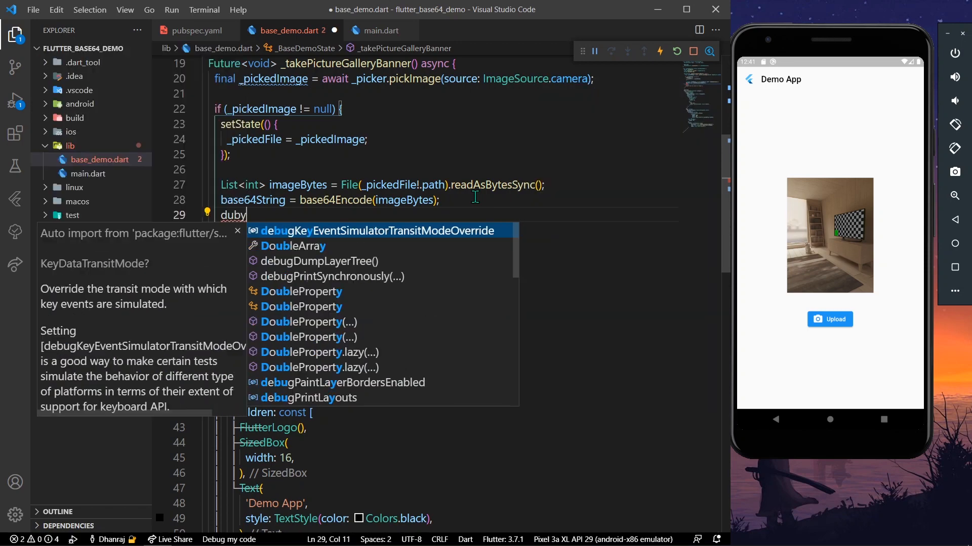
type("Print(base64String);")
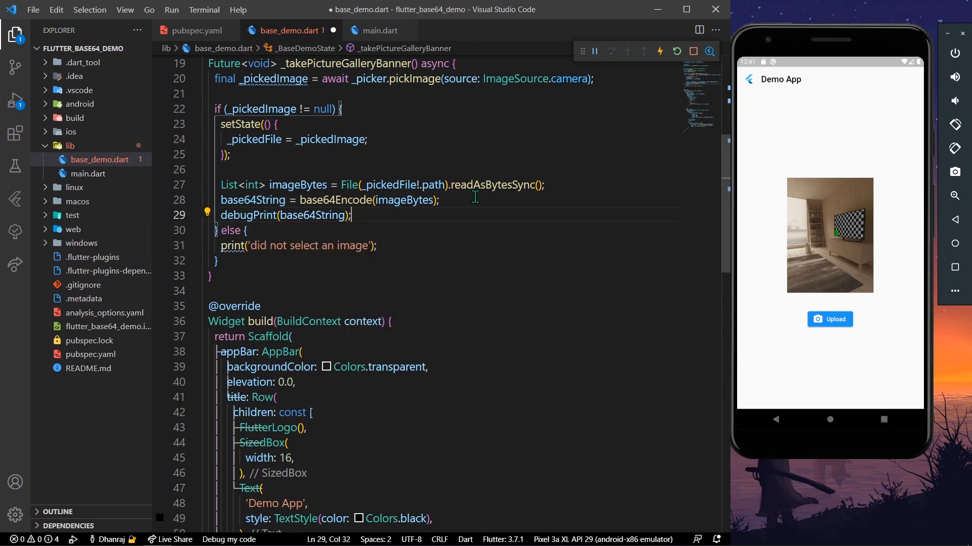
scroll("down", 3)
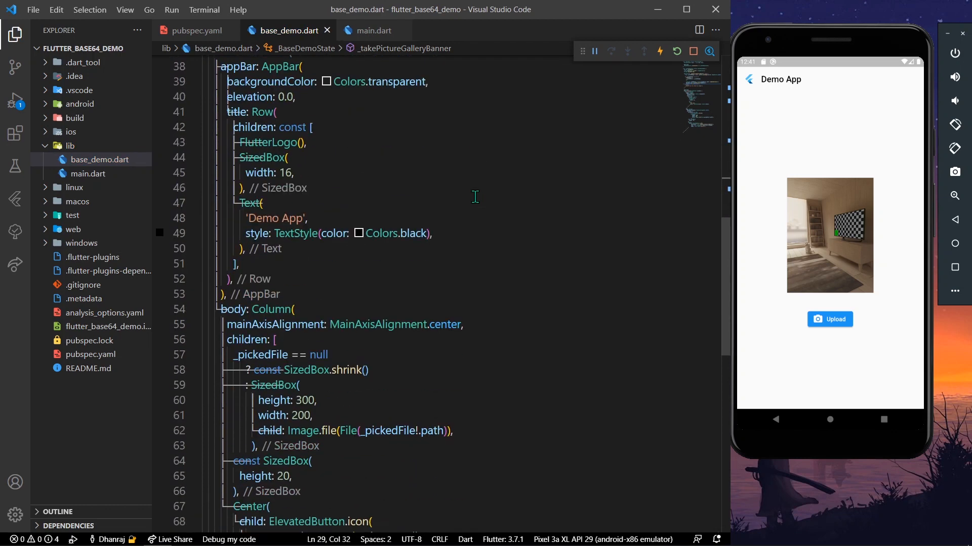
scroll("down", 3)
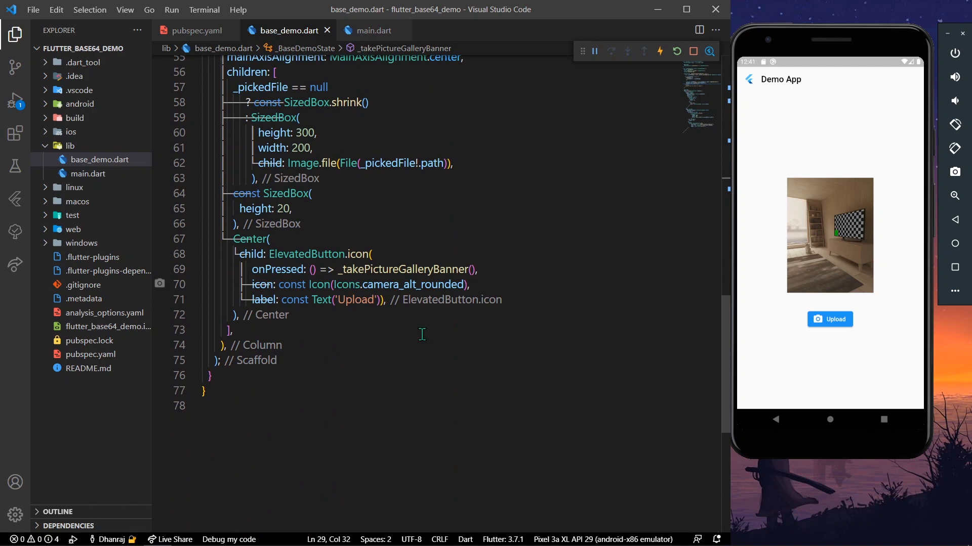
mouse_move(657, 100)
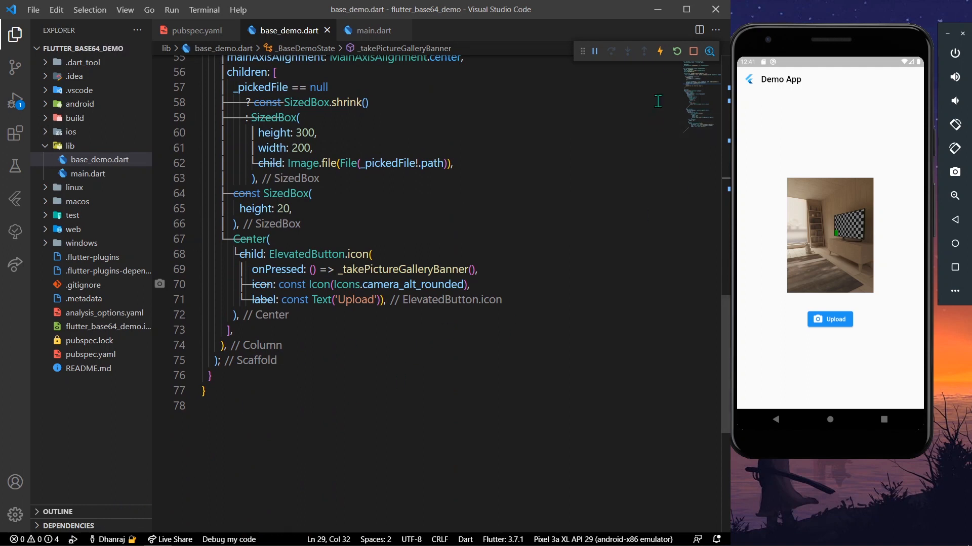
Step: Hot restart the app and bring up the Debug Console
left_click(676, 52)
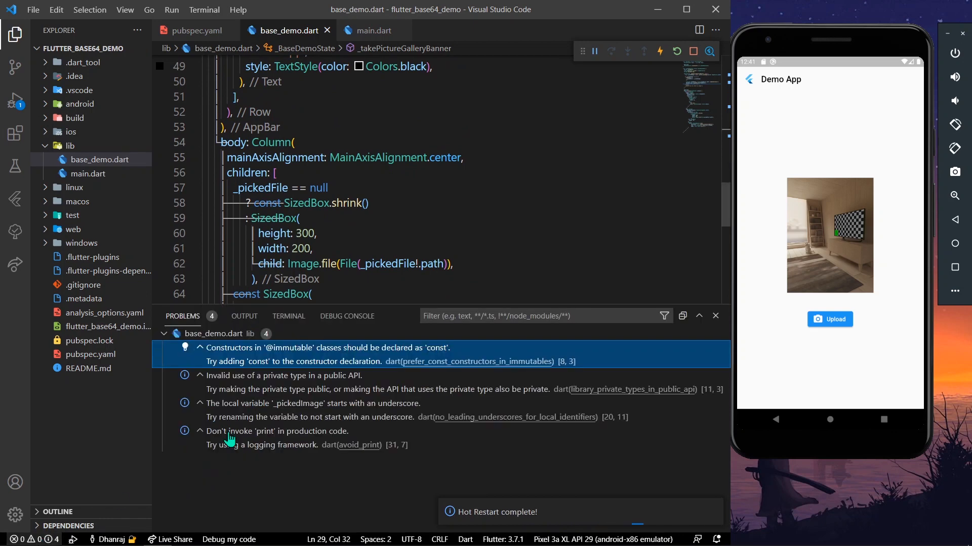
left_click(346, 316)
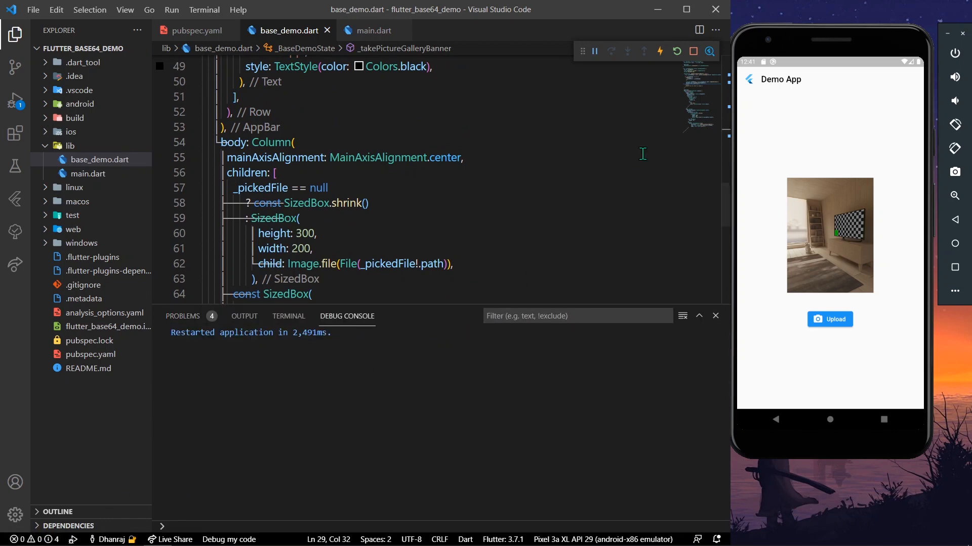
scroll("up", 3)
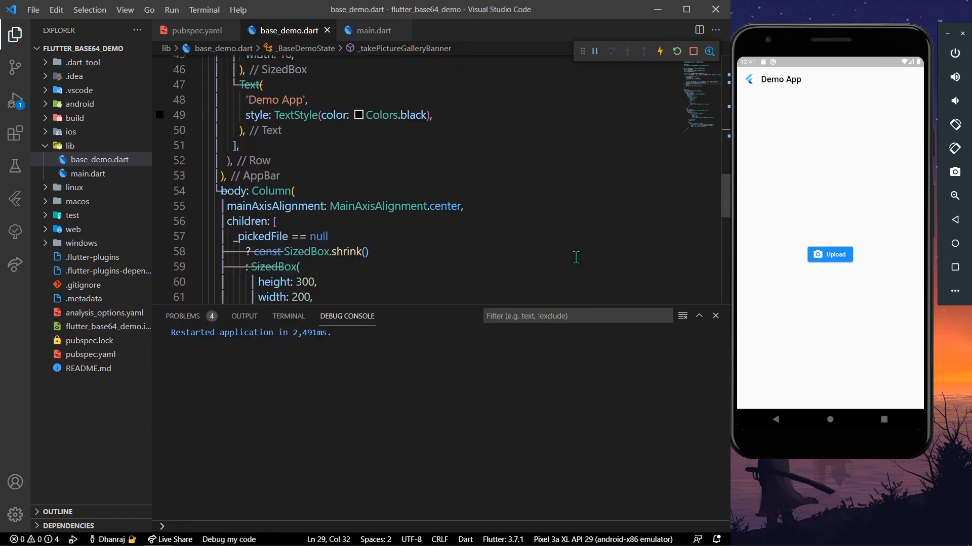
scroll("down", 3)
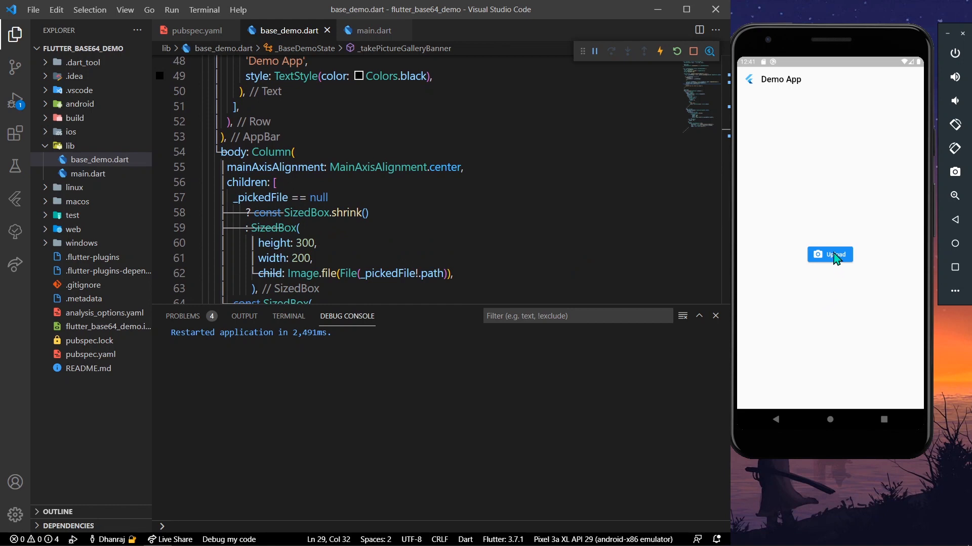
Step: Take a new camera photo and check the printed base64 string
left_click(829, 255)
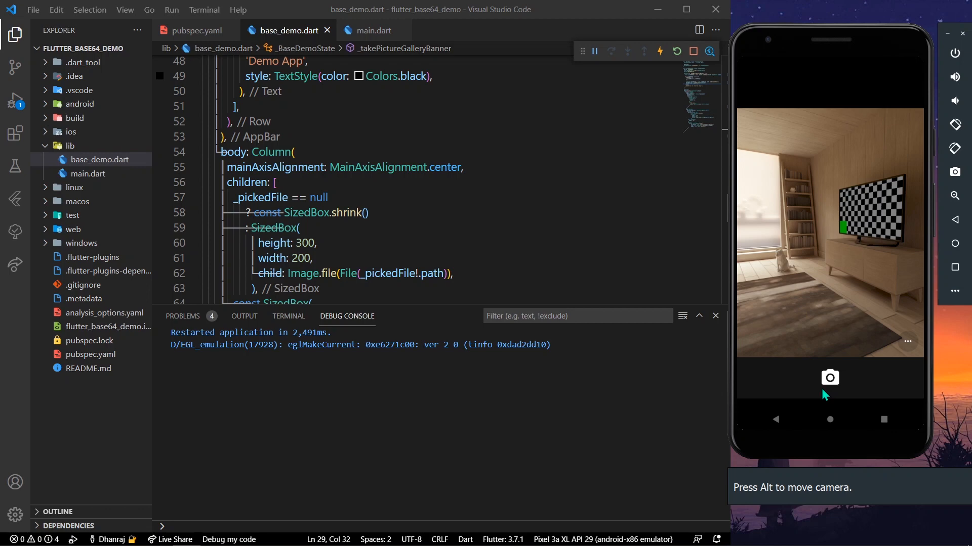
left_click(829, 377)
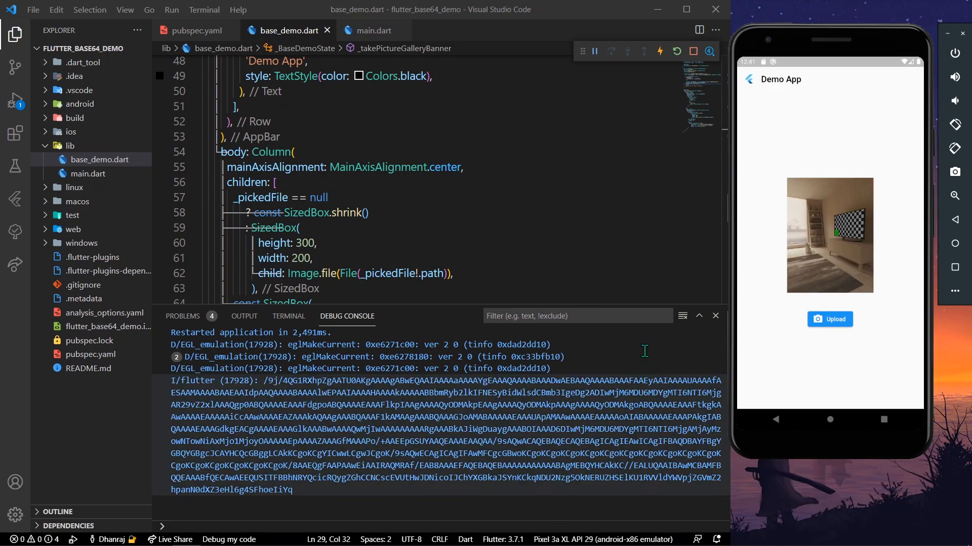
mouse_move(338, 429)
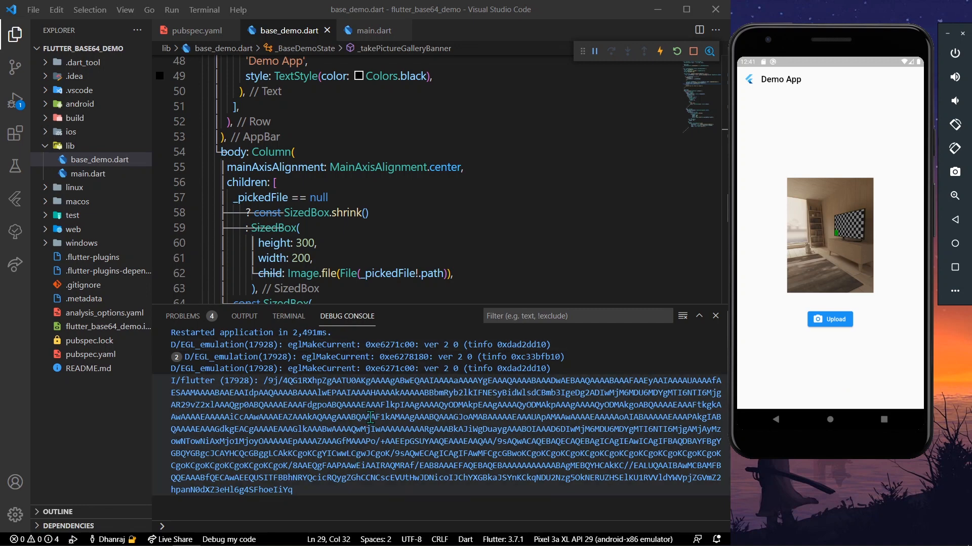
scroll("down", 3)
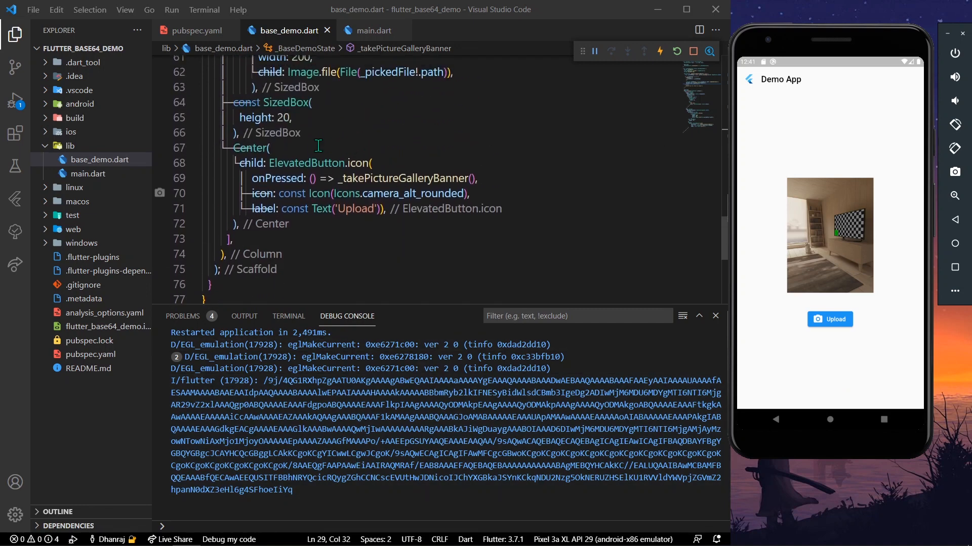
Step: End the Column with 'base64String == null ? const SizedBox() : Text(base64String!)' and save
left_click(251, 224)
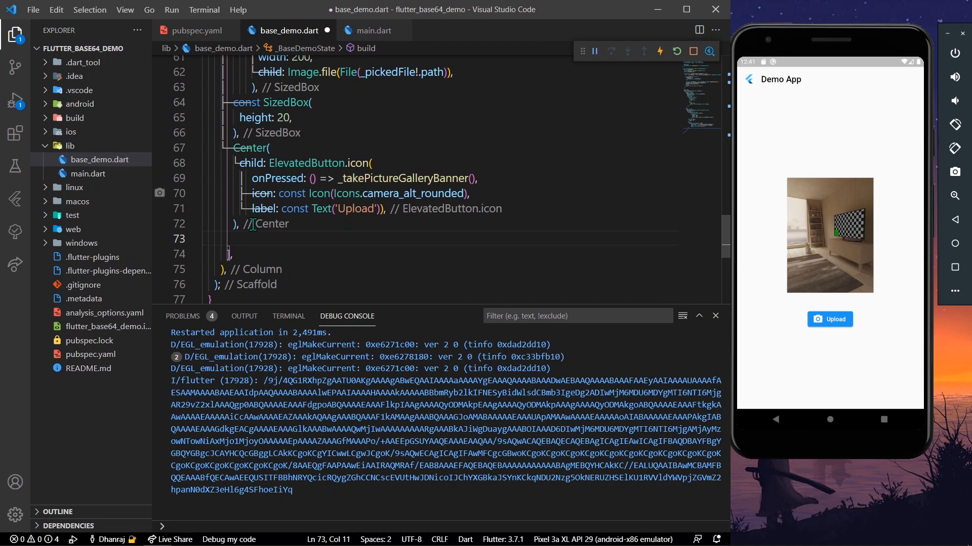
type("base64String")
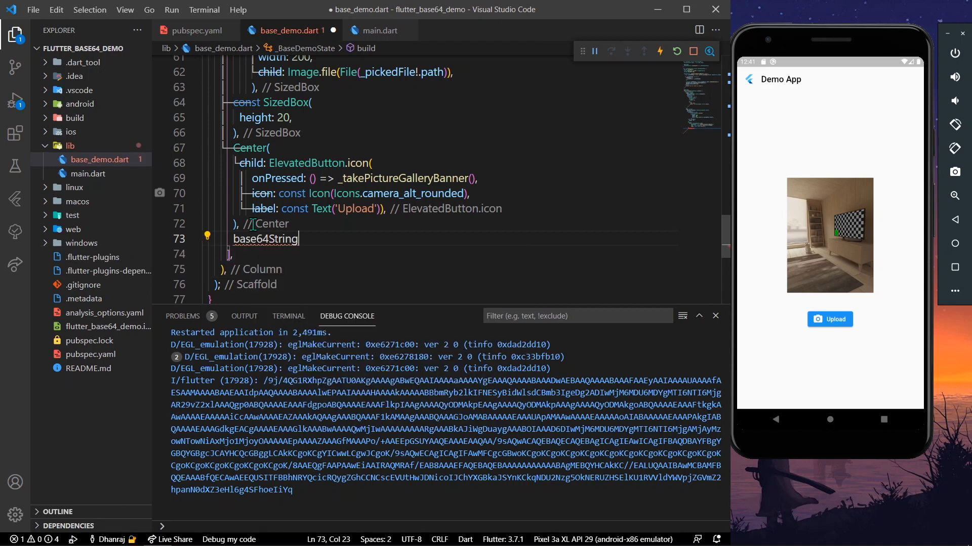
type("==null")
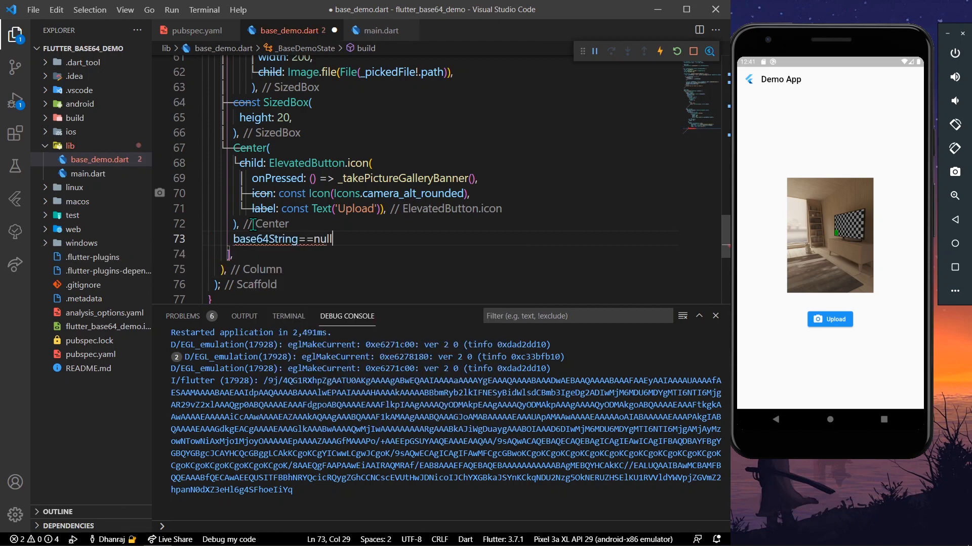
type("?S")
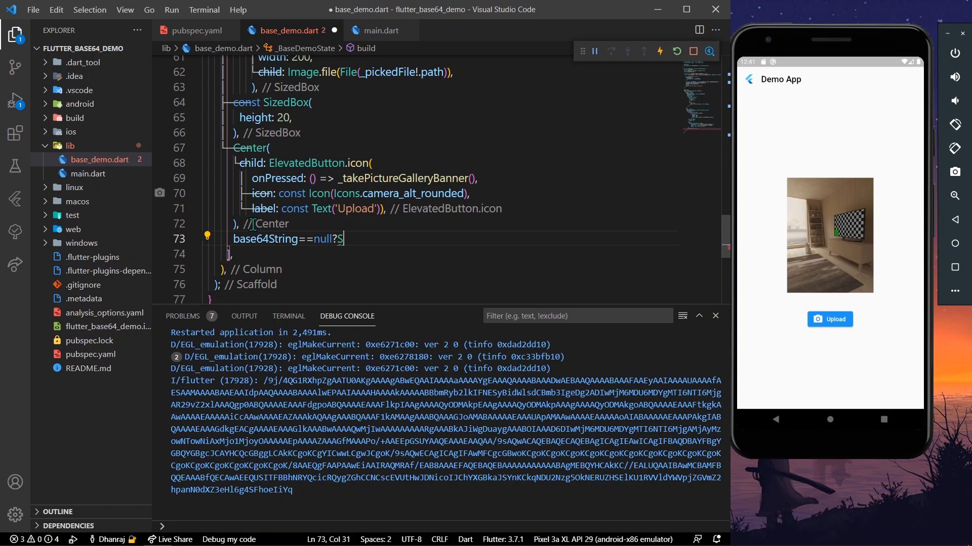
type("izedBox(")
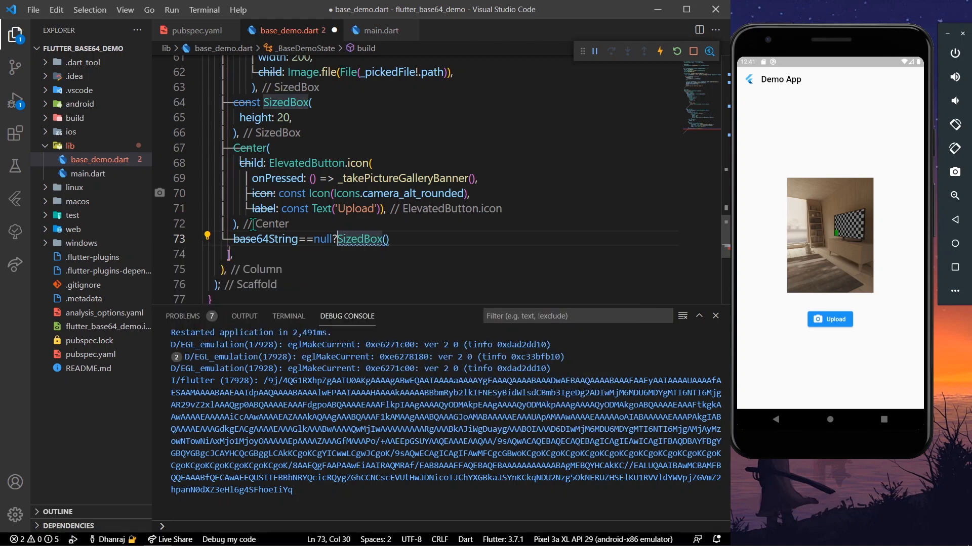
type("const")
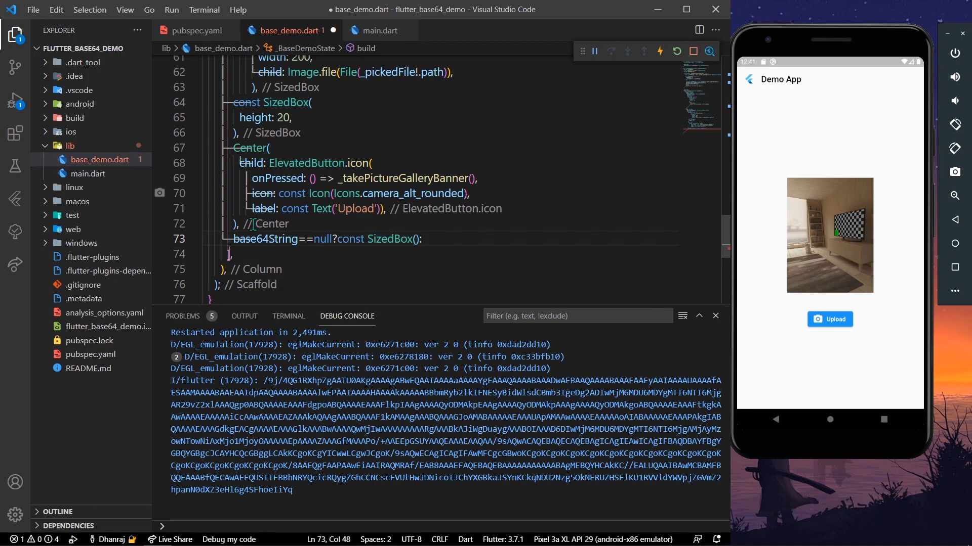
type("T")
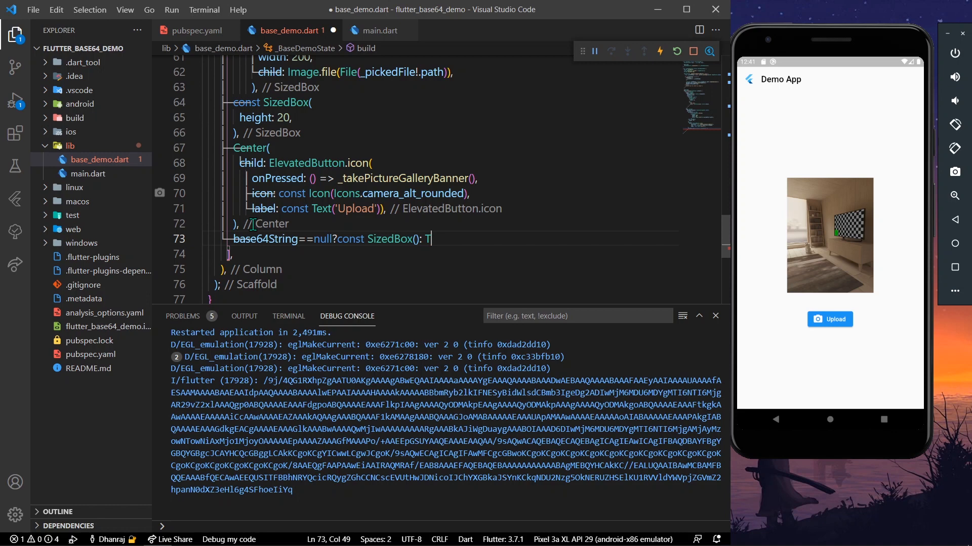
type("ext(data)")
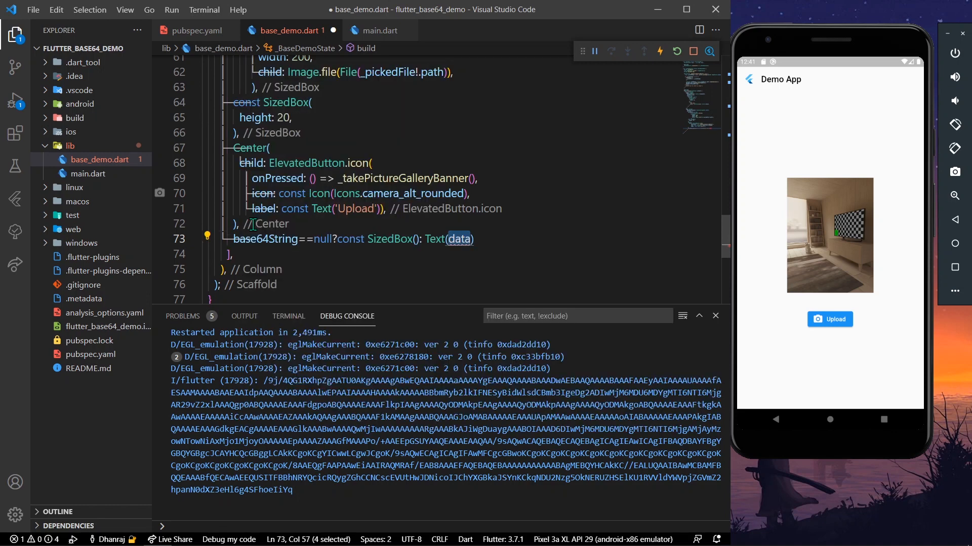
type("base64Encode(bytes)")
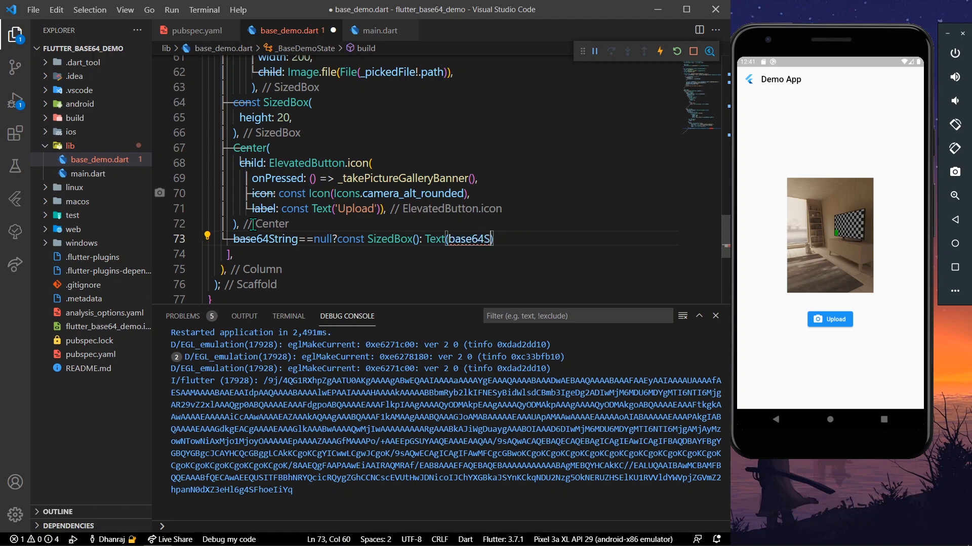
type("tring!")
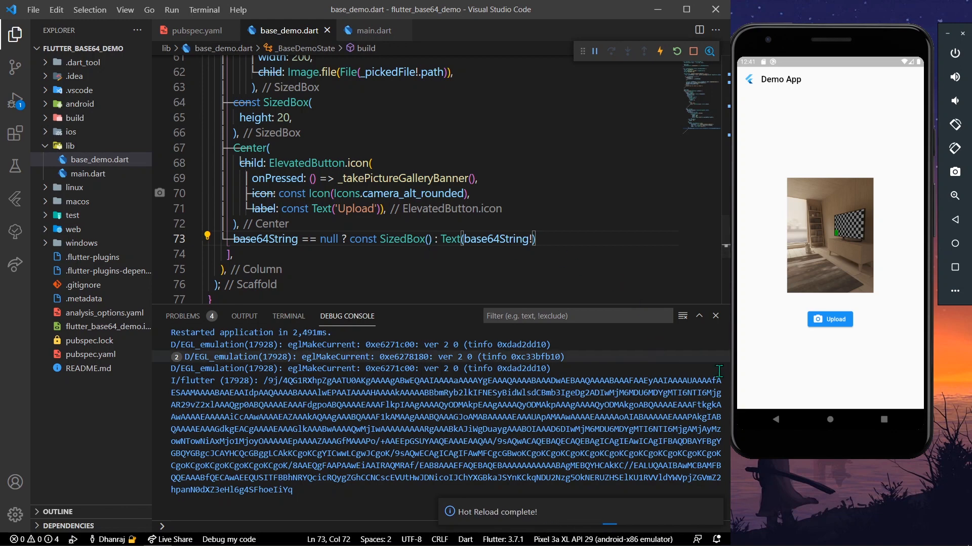
Step: Wrap the body's Column in a SingleChildScrollView and hot reload
left_click(828, 319)
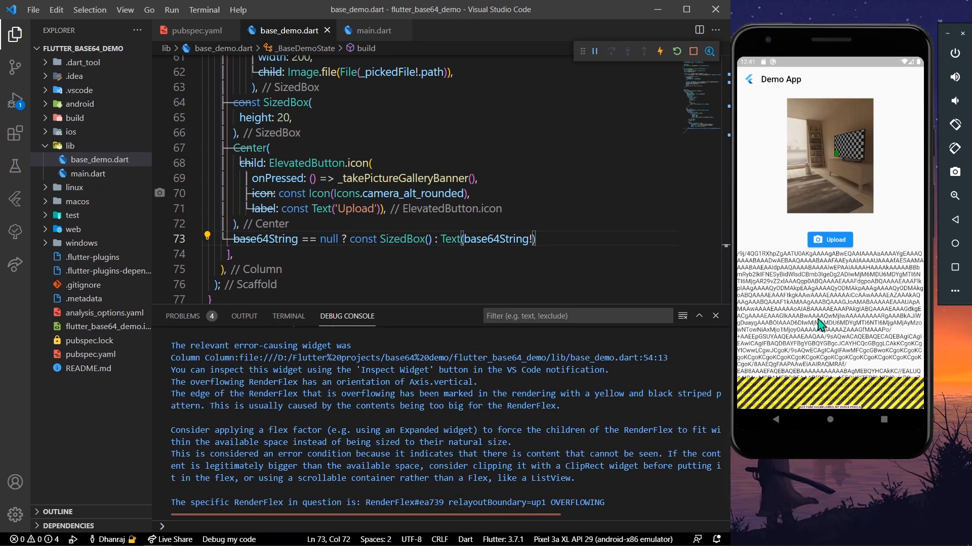
scroll("up", 3)
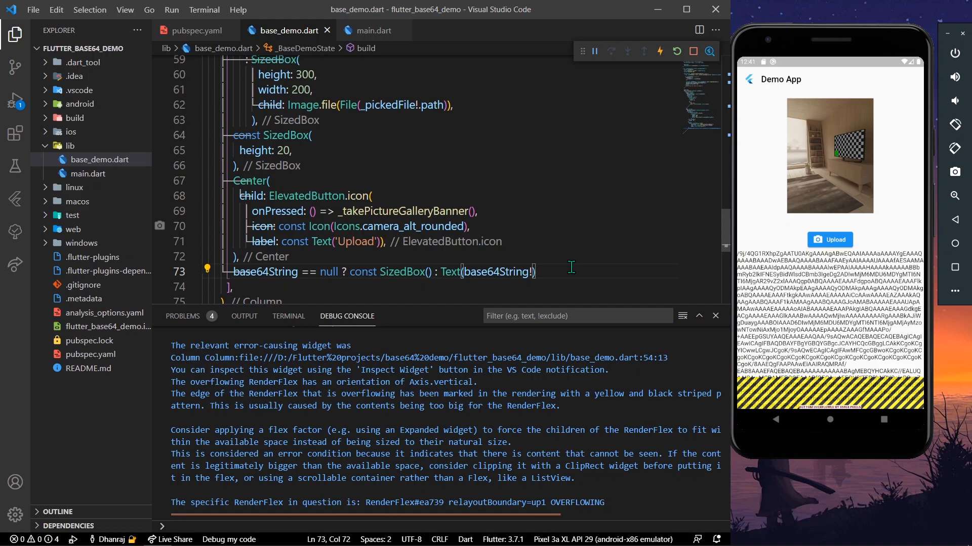
scroll("up", 3)
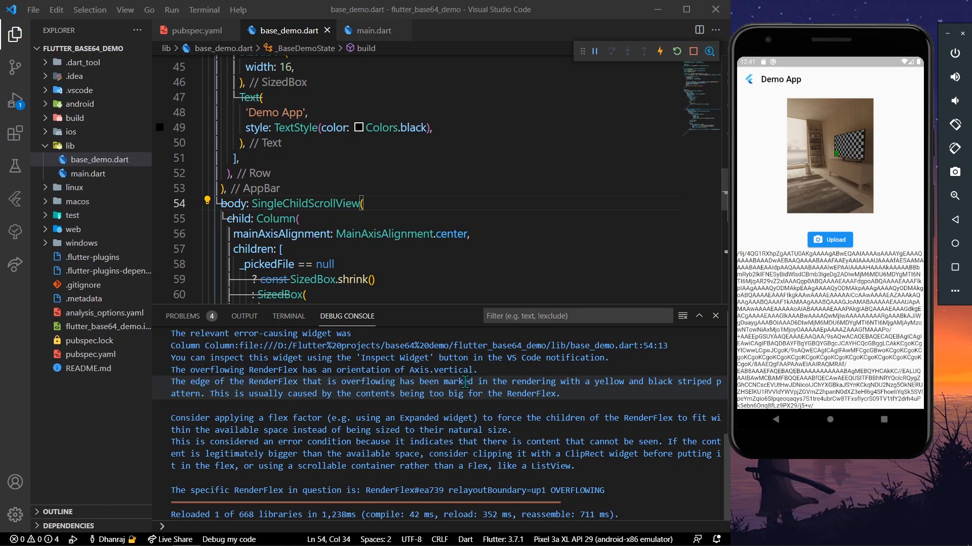
Step: Hide the Debug Console and scroll up to the image-encoding picker function
left_click(714, 316)
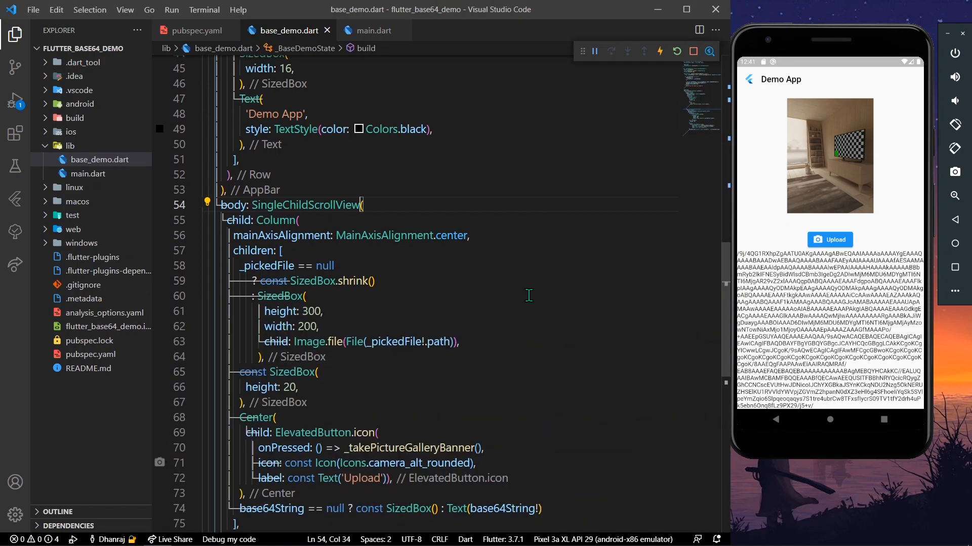
scroll("up", 3)
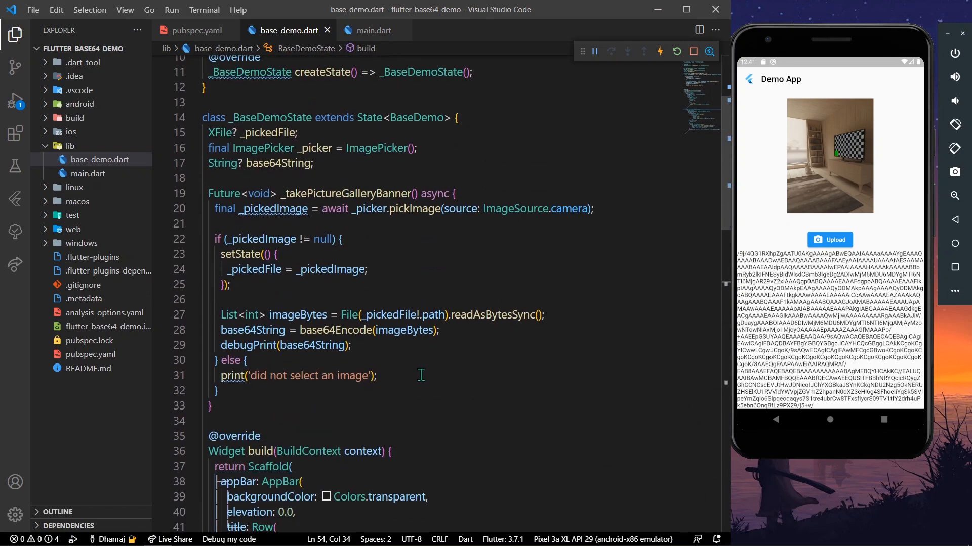